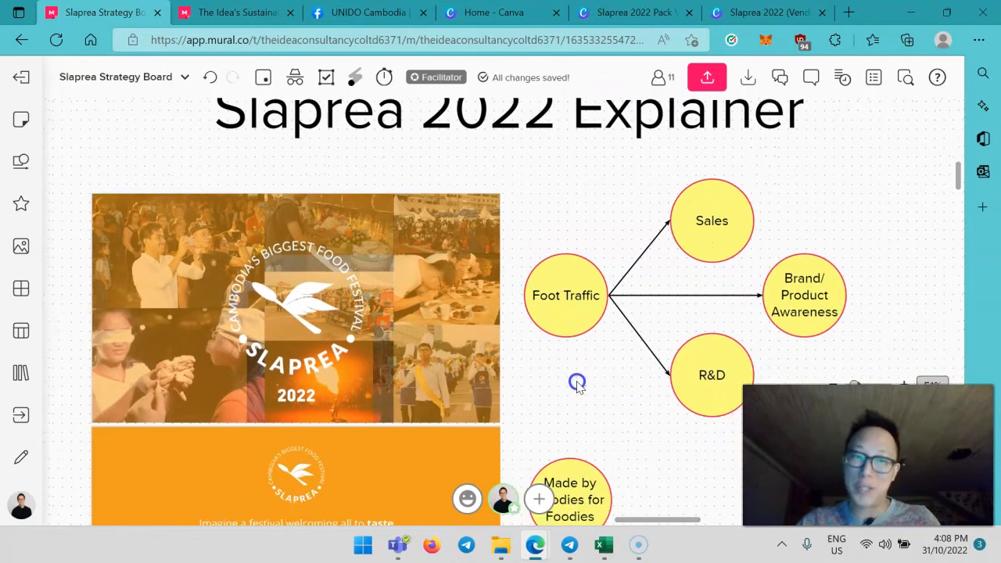
# Scroll in on the Foot Traffic diagram branching to Sales, Brand/Product Awareness and R&D.
pyautogui.scroll(-3)
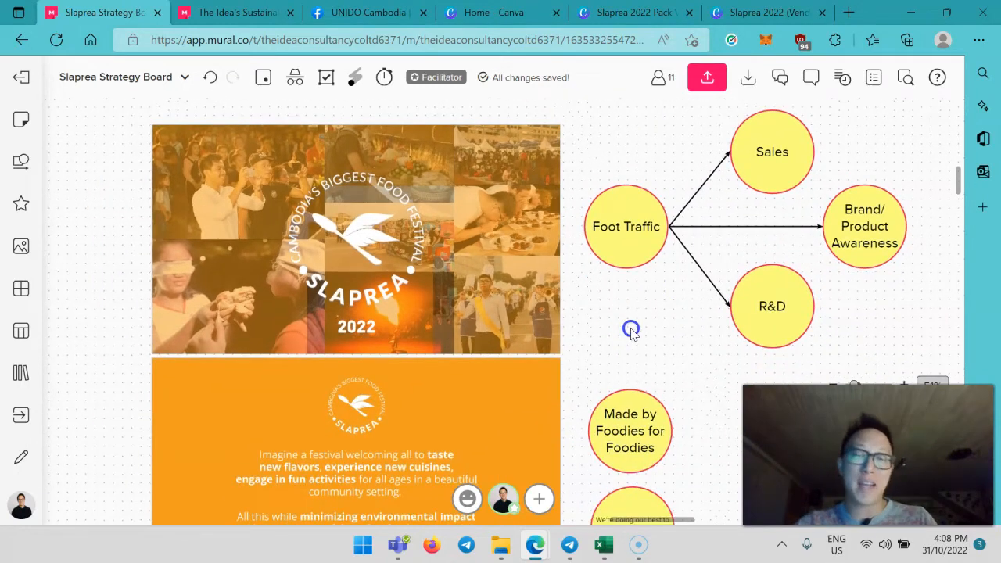
pyautogui.moveTo(469, 305)
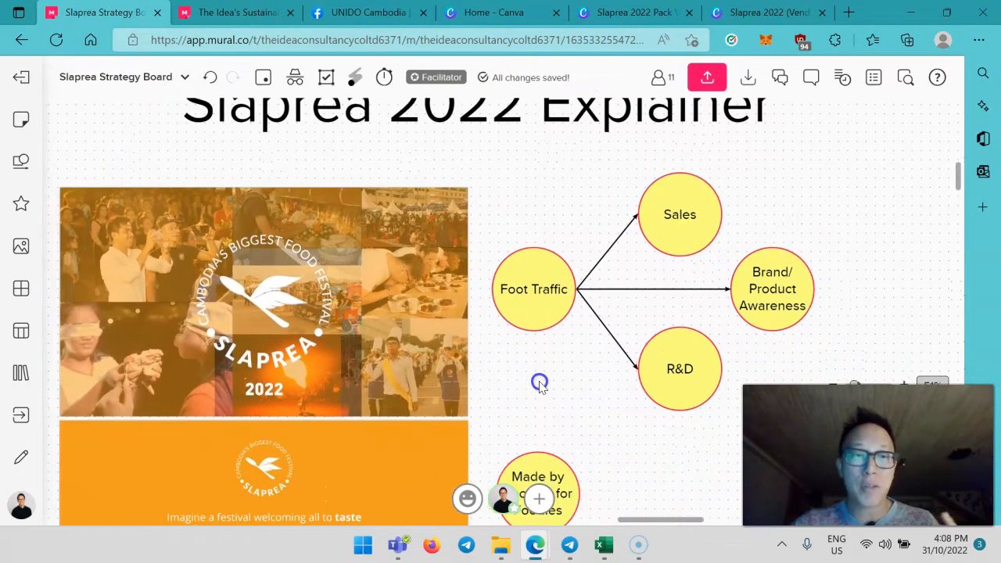
pyautogui.moveTo(539, 383)
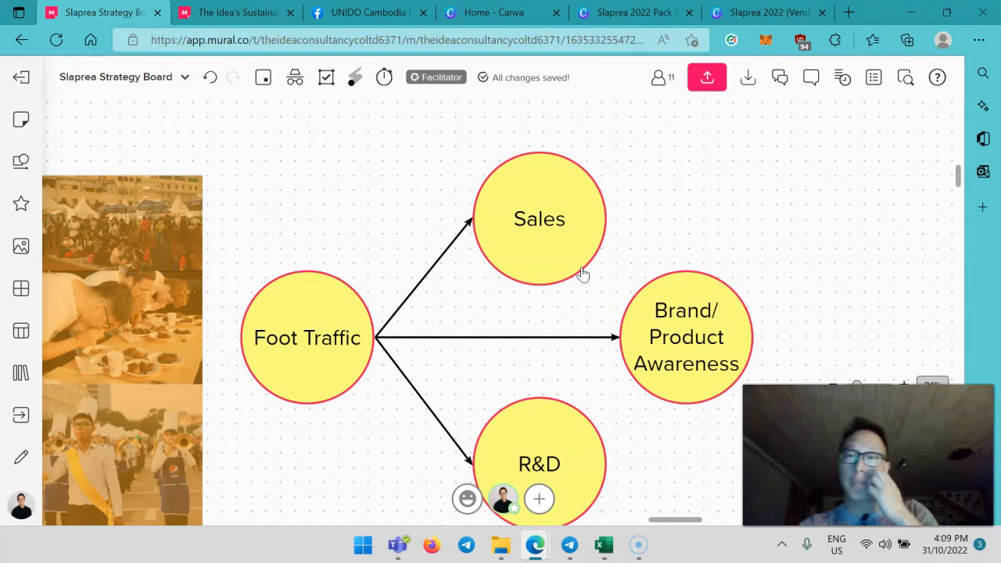
pyautogui.moveTo(665, 246)
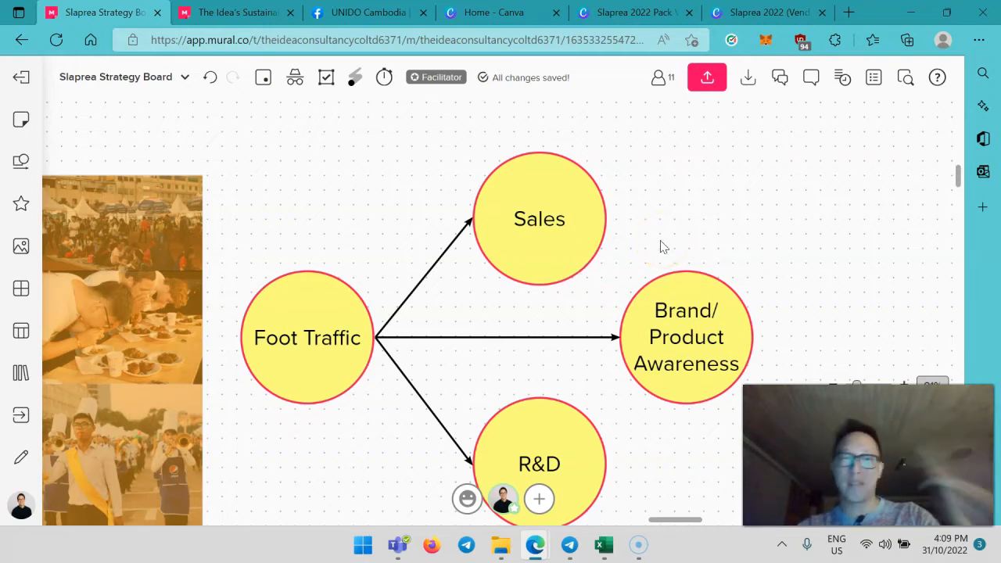
pyautogui.scroll(3)
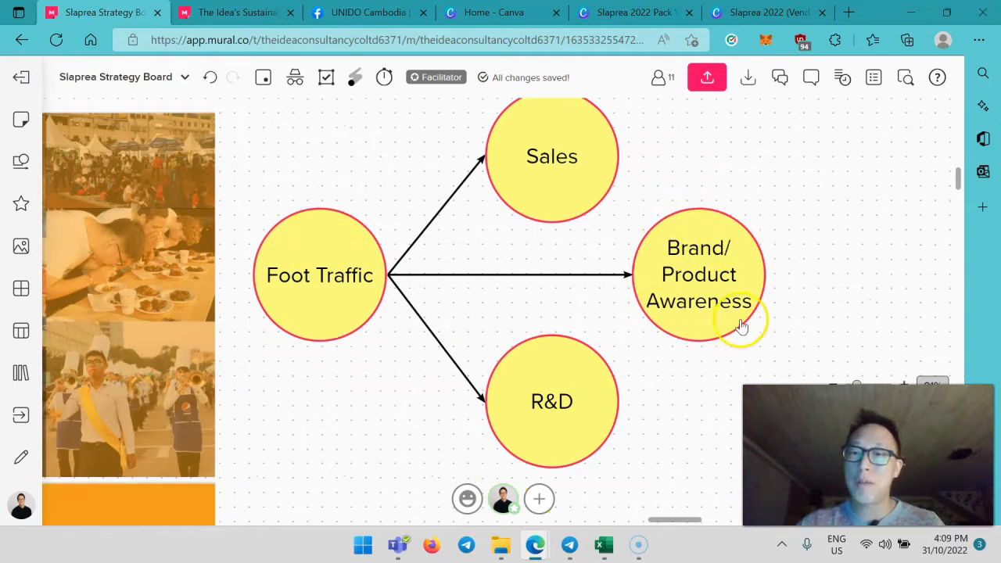
pyautogui.moveTo(698, 361)
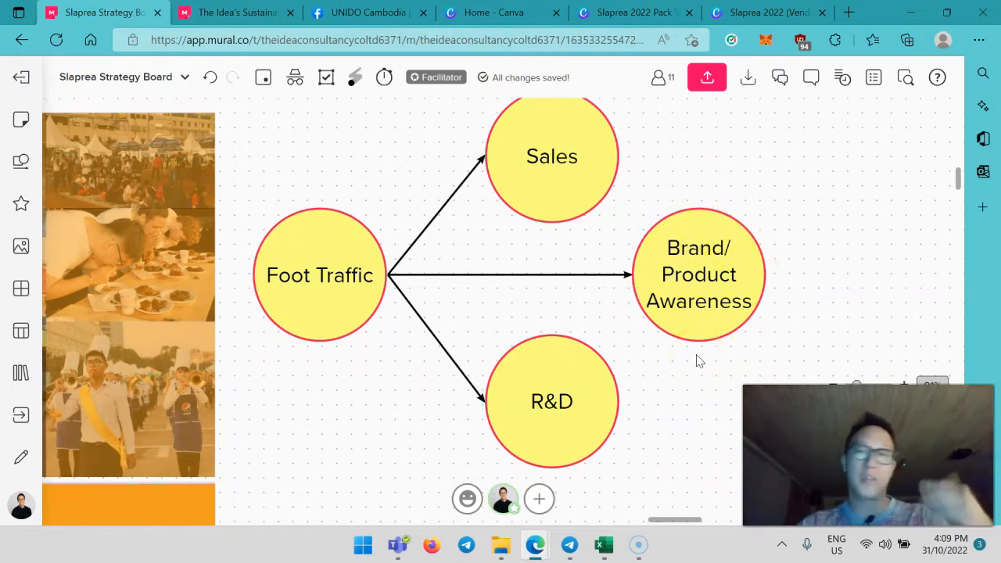
# Scroll past the orange festival intro to the 30,000 event participants slide.
pyautogui.scroll(-3)
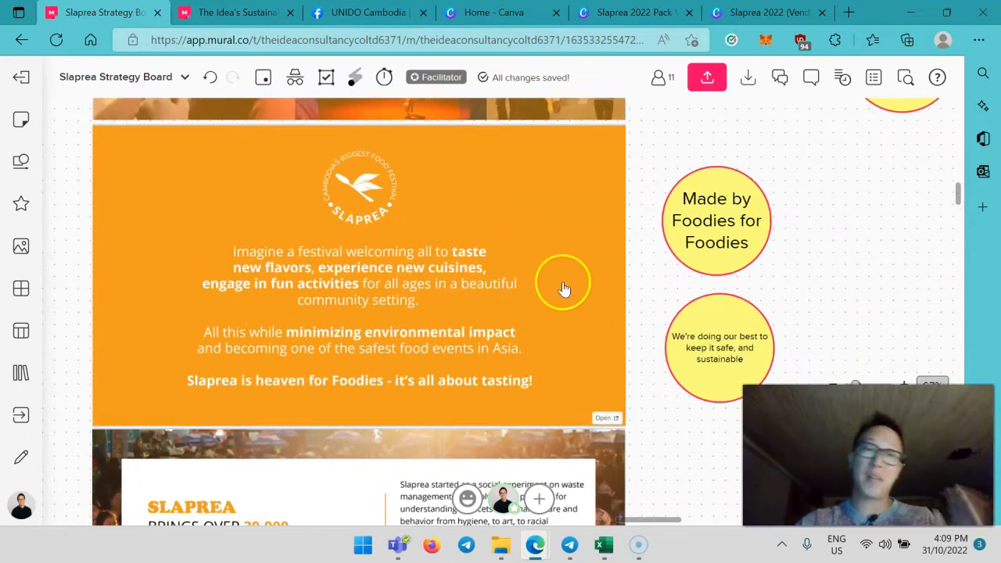
pyautogui.moveTo(571, 233)
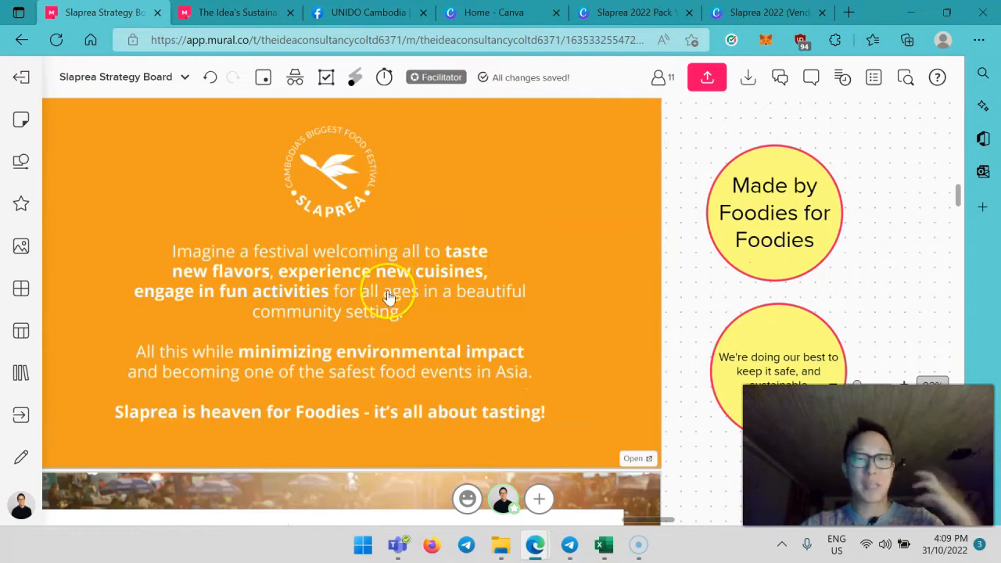
pyautogui.scroll(-3)
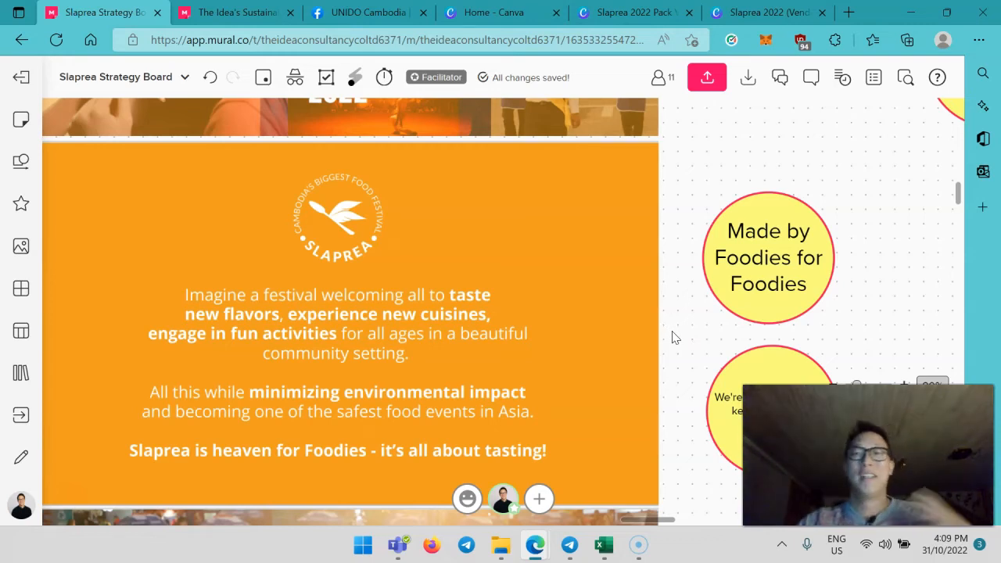
pyautogui.scroll(-3)
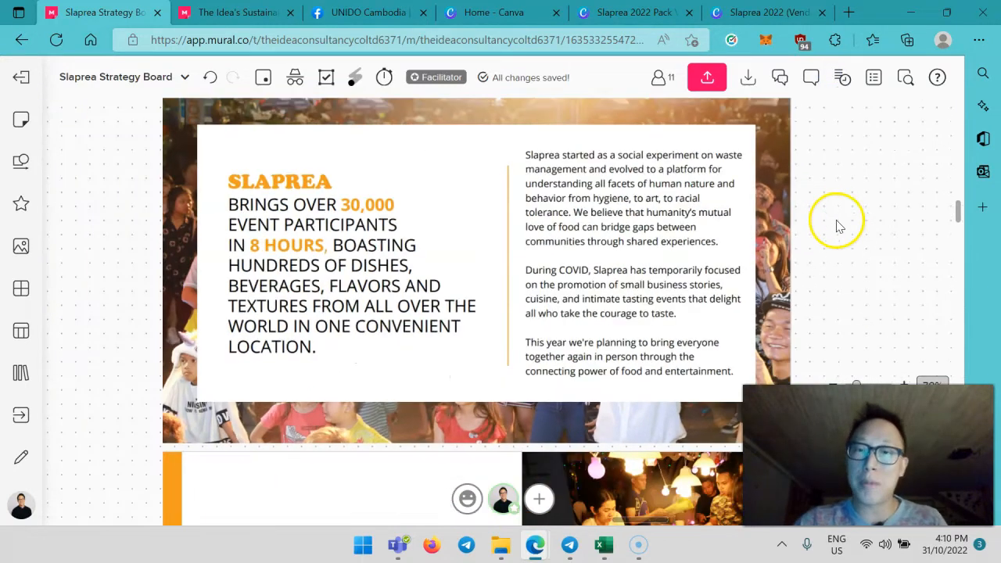
pyautogui.moveTo(840, 241)
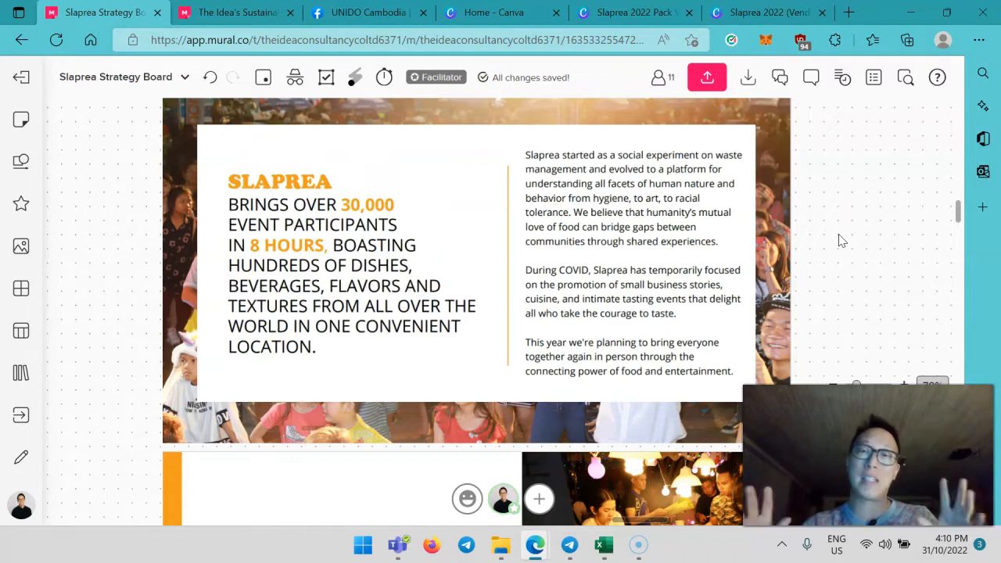
pyautogui.scroll(-3)
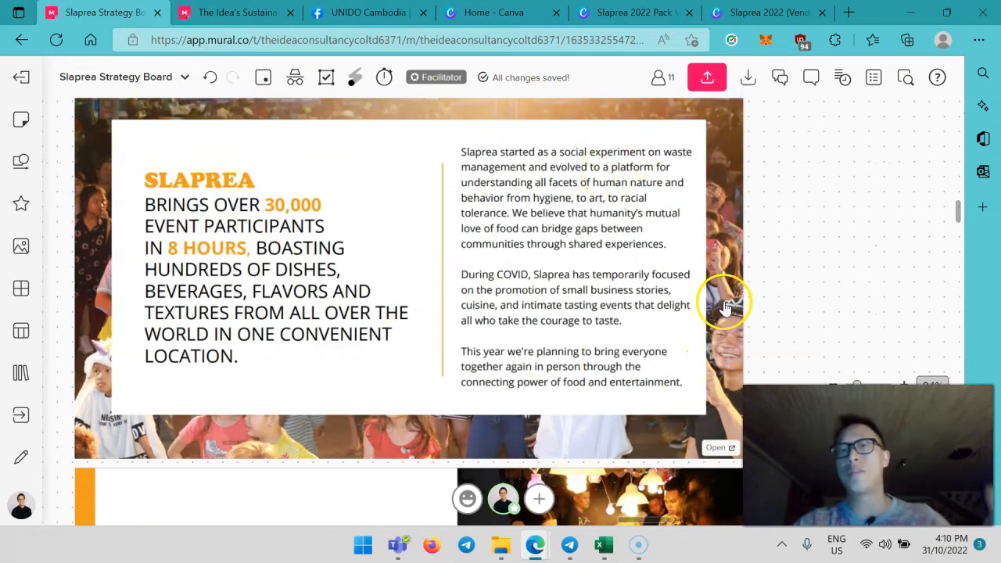
pyautogui.moveTo(809, 290)
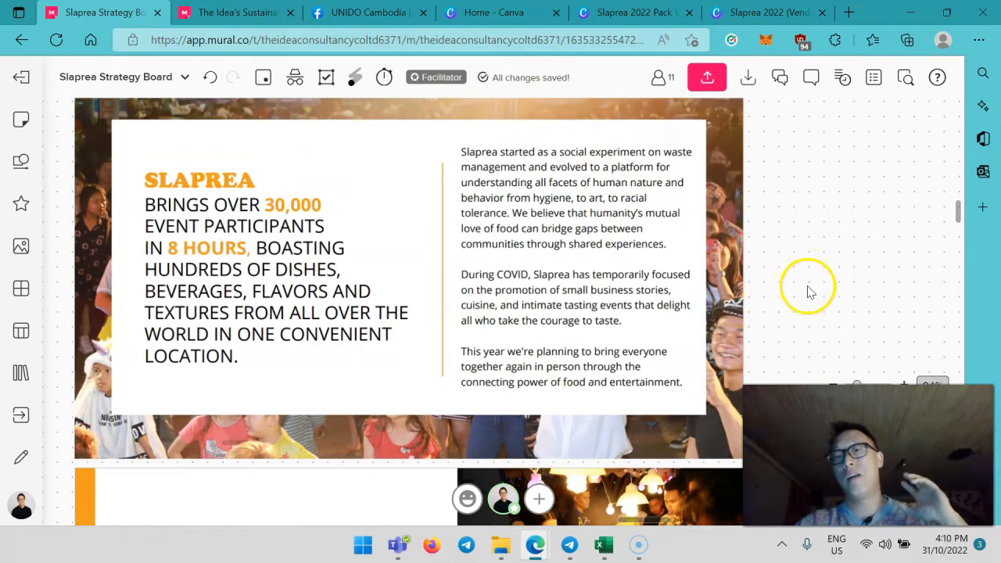
# Scroll to the Sustainability & Social Impact slide's 500+ youth volunteers section.
pyautogui.scroll(-3)
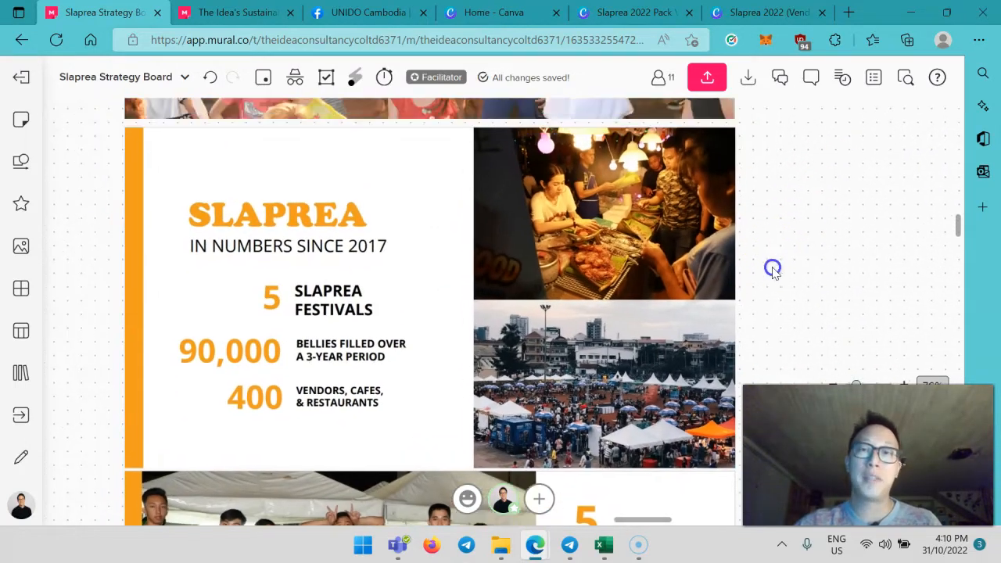
pyautogui.moveTo(799, 348)
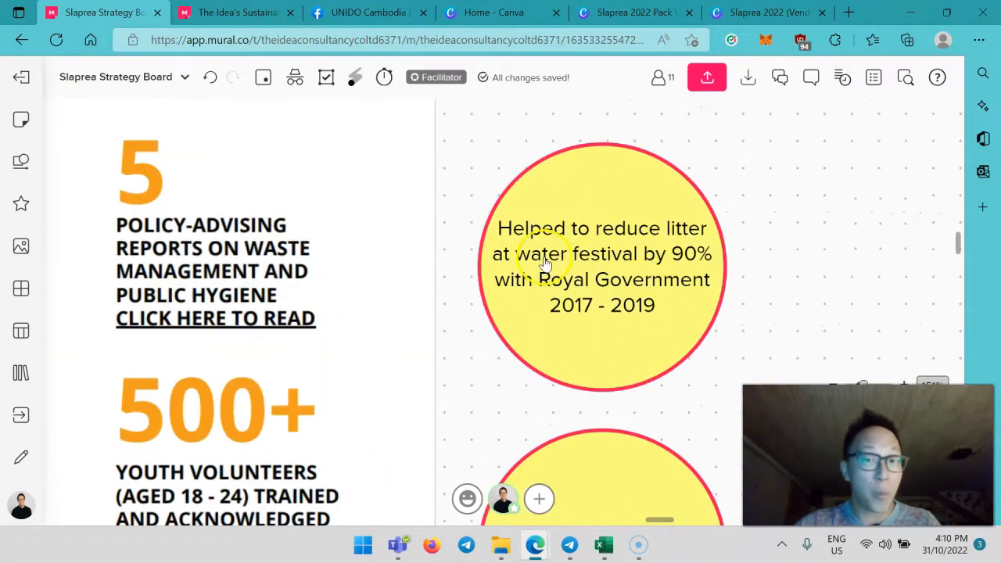
pyautogui.moveTo(616, 317)
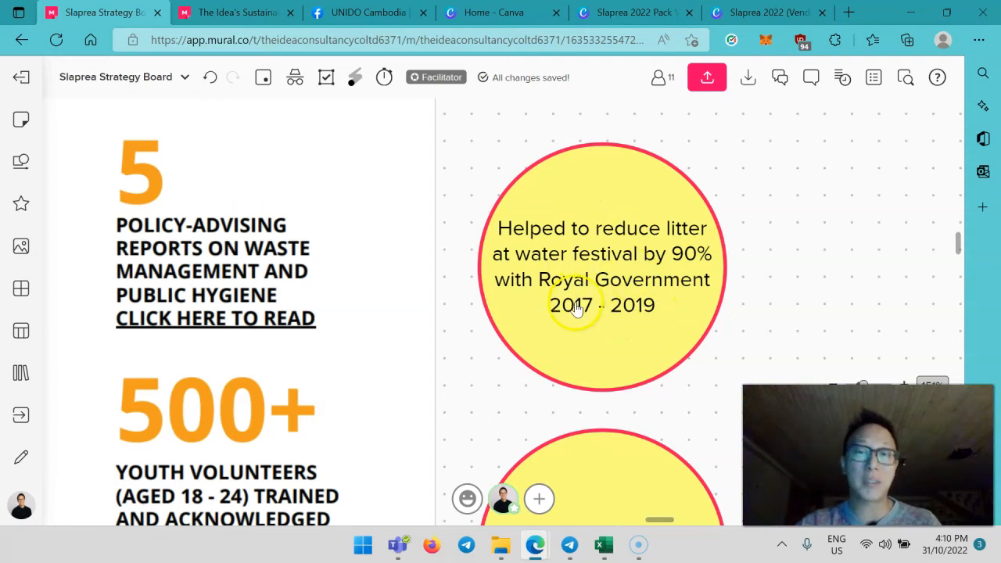
pyautogui.scroll(-3)
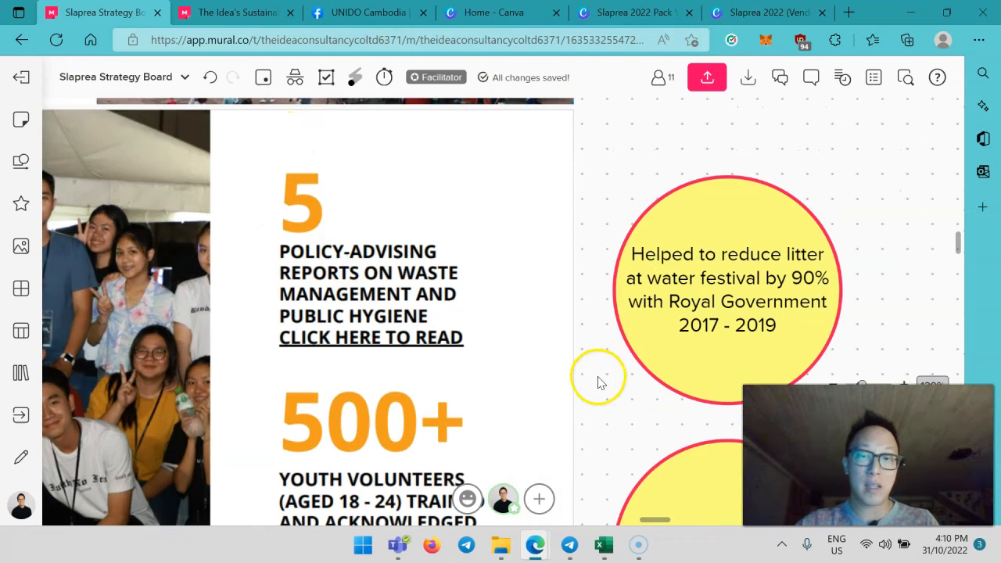
pyautogui.scroll(-3)
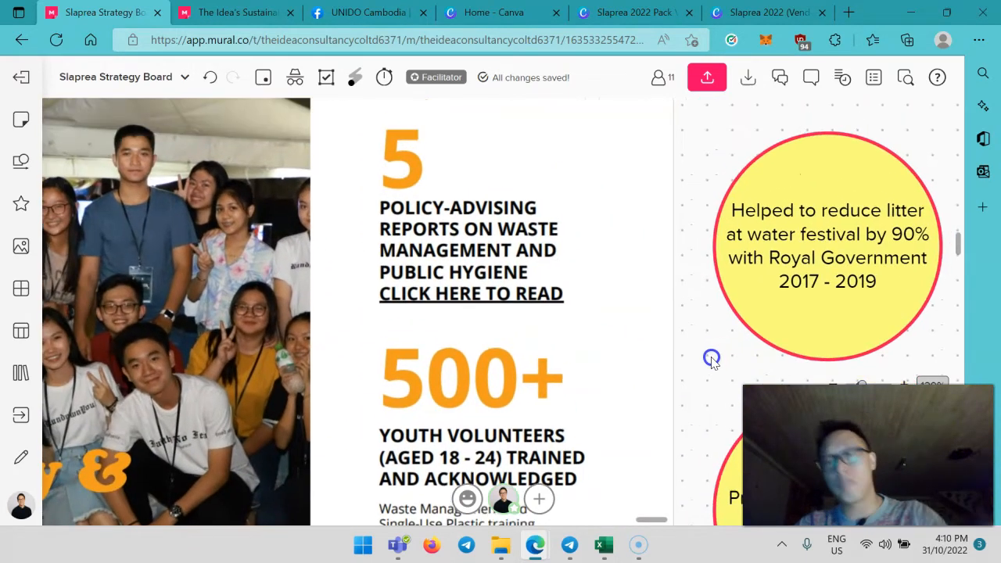
pyautogui.scroll(-3)
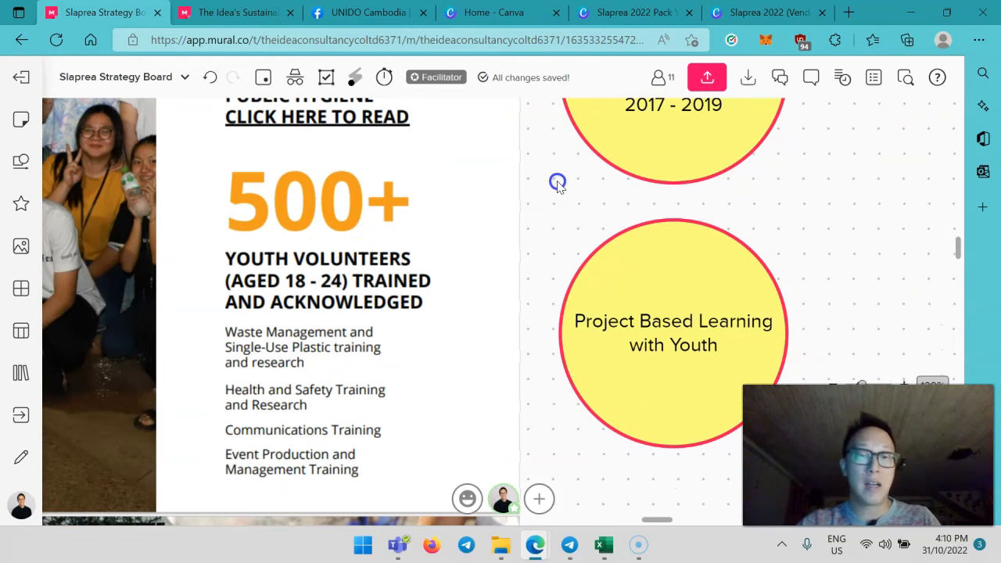
pyautogui.moveTo(559, 186)
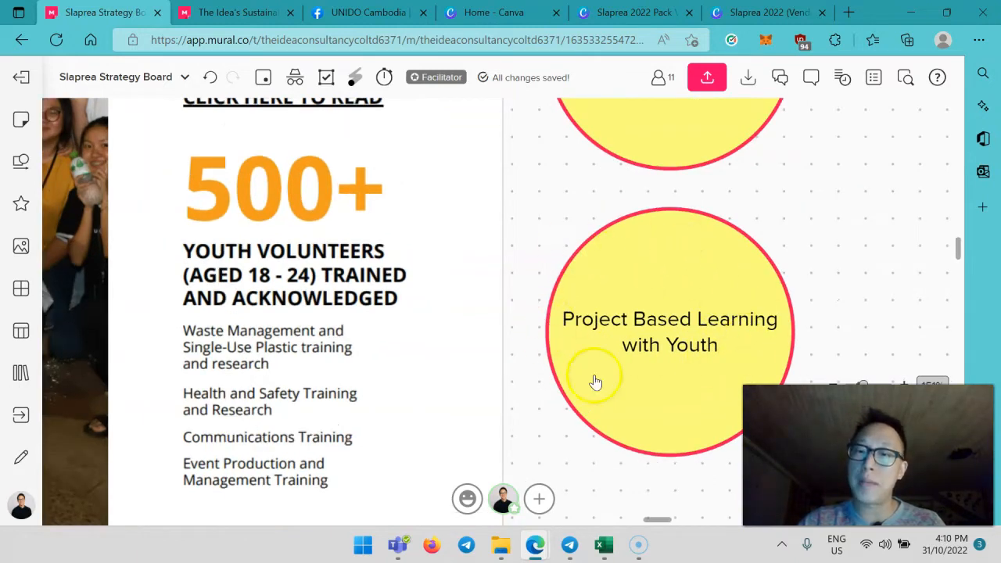
pyautogui.moveTo(617, 363)
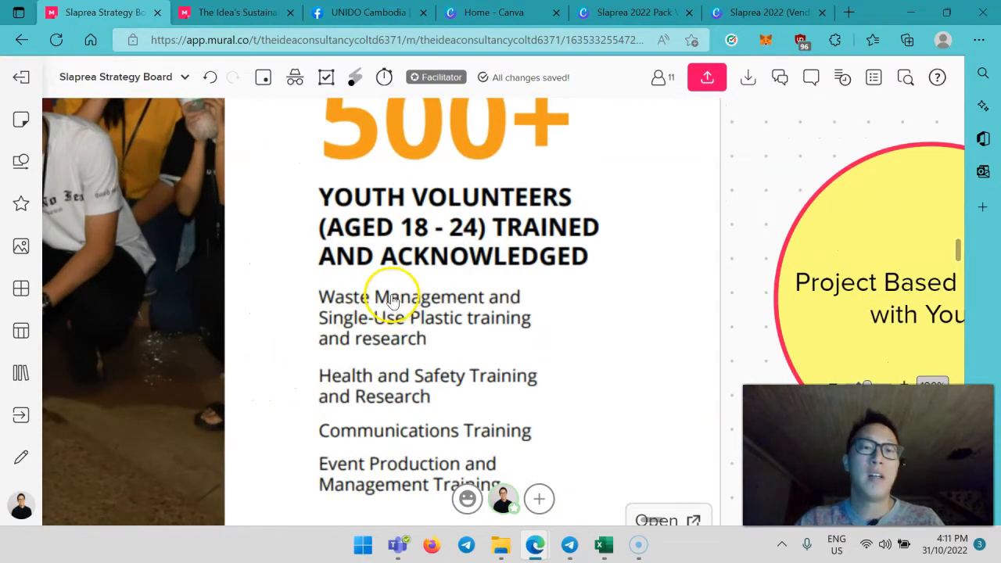
pyautogui.moveTo(535, 453)
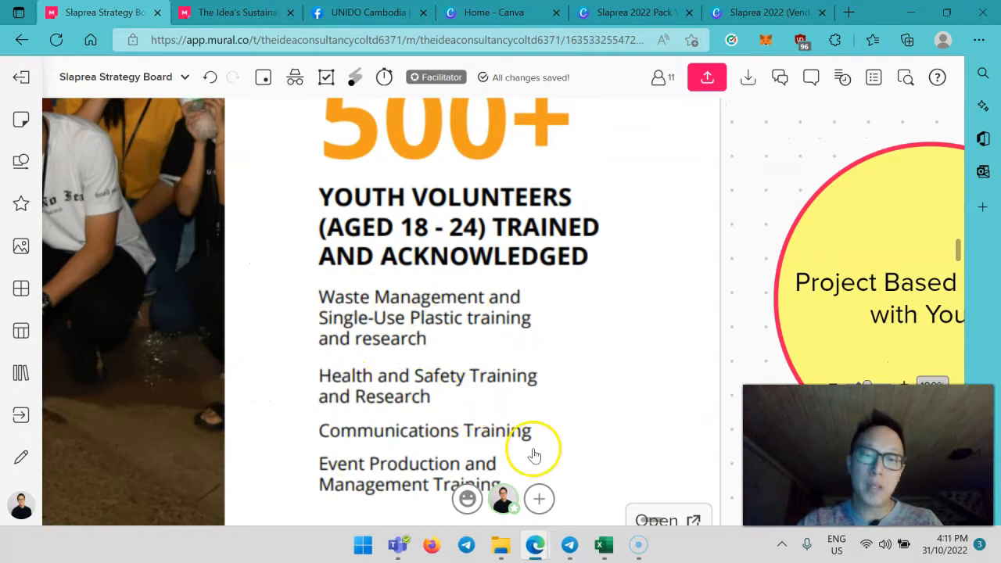
pyautogui.scroll(3)
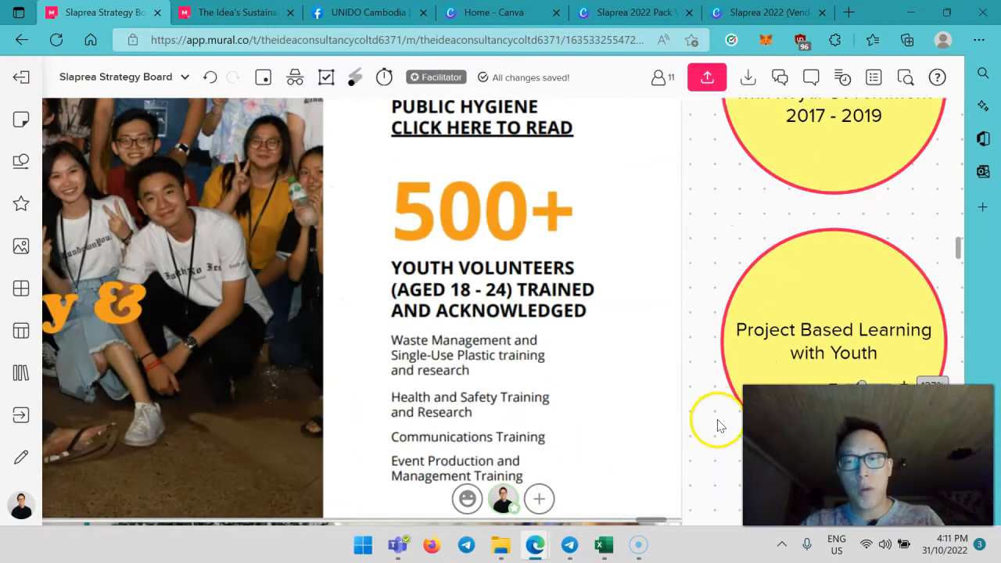
pyautogui.scroll(-3)
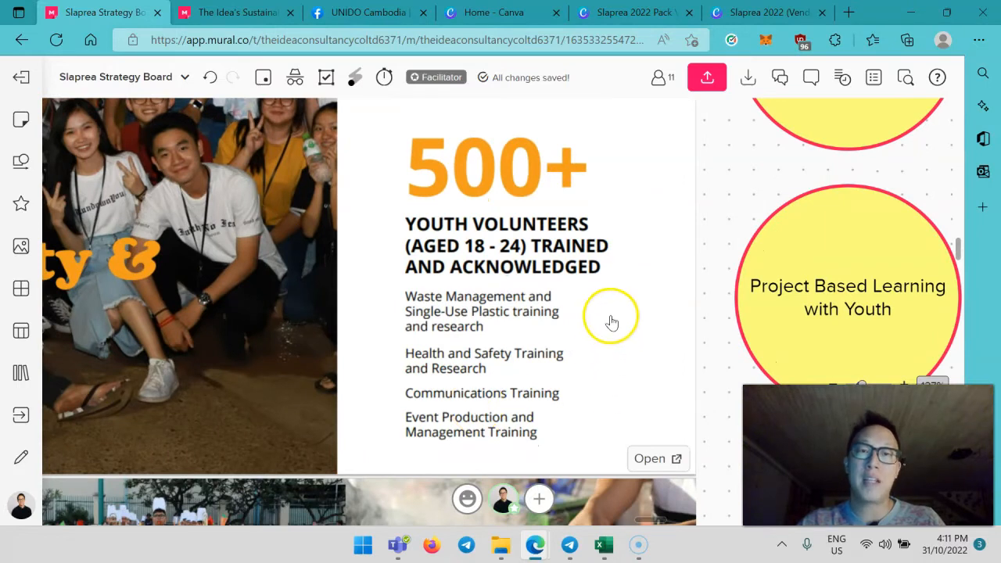
pyautogui.moveTo(601, 291)
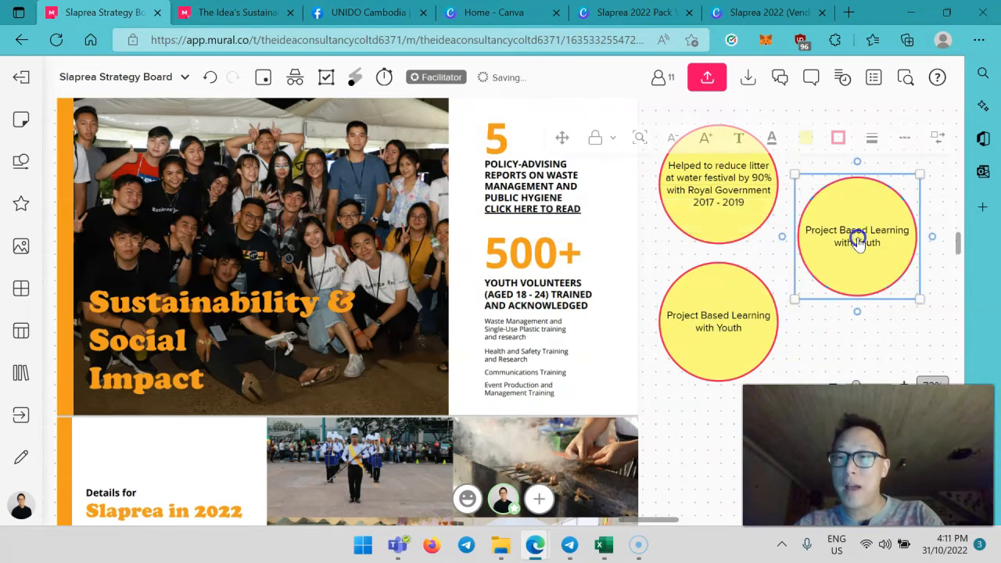
# Enter '$10 per person' in the duplicated circle and finish editing.
pyautogui.write('$10 per p')
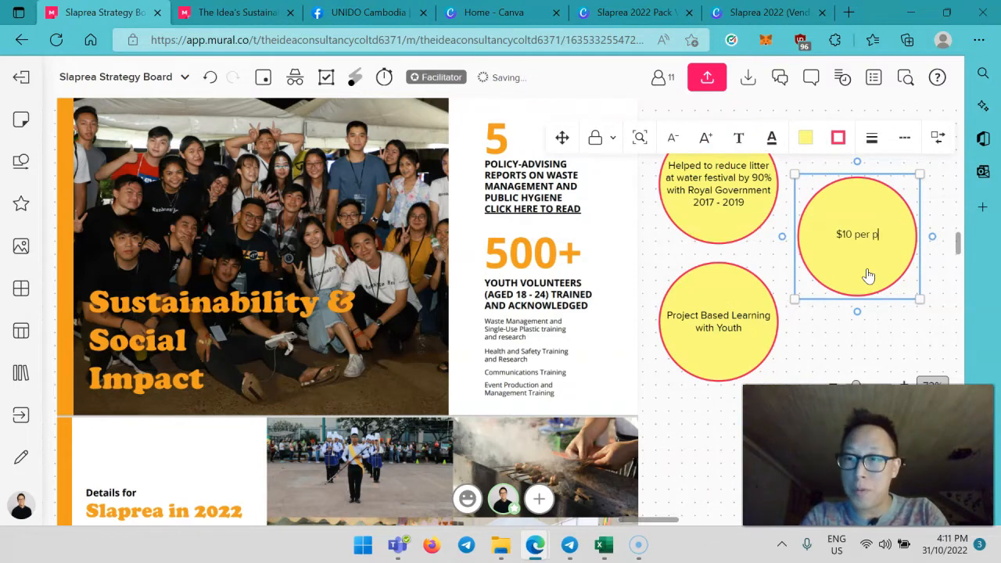
pyautogui.click(835, 342)
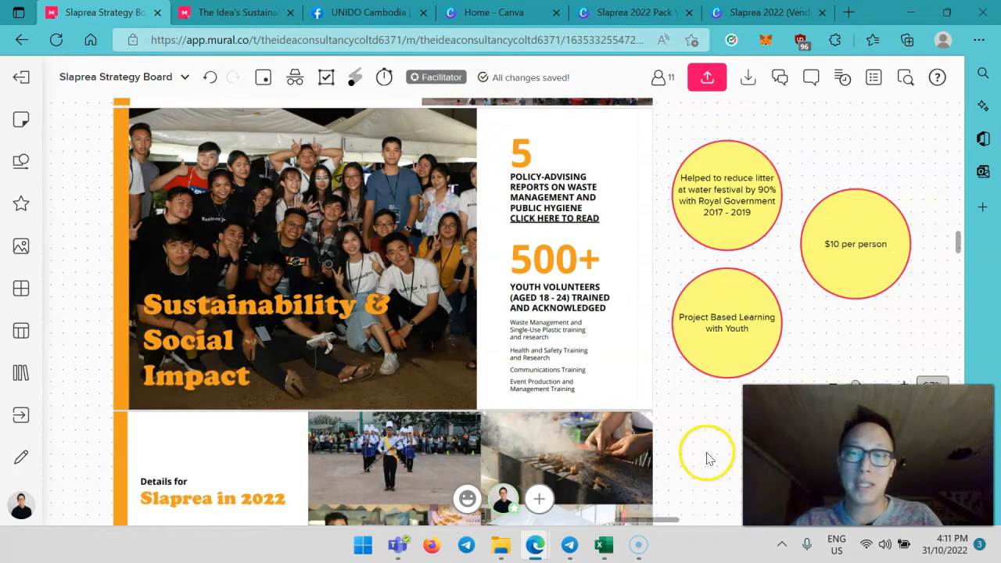
# Scroll through Stage Activities and Ground Activities toward Sponsor Benefits.
pyautogui.scroll(-3)
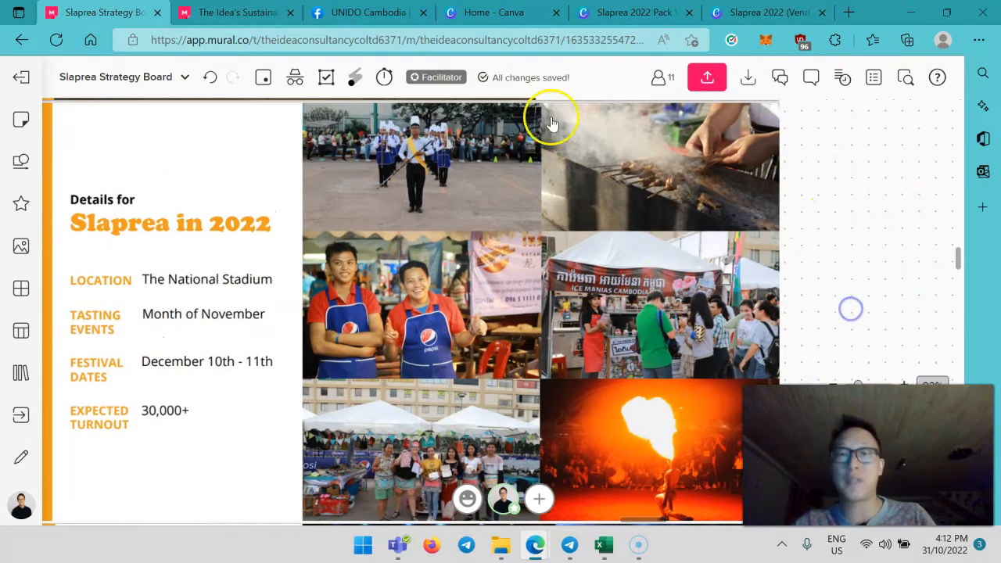
pyautogui.scroll(-3)
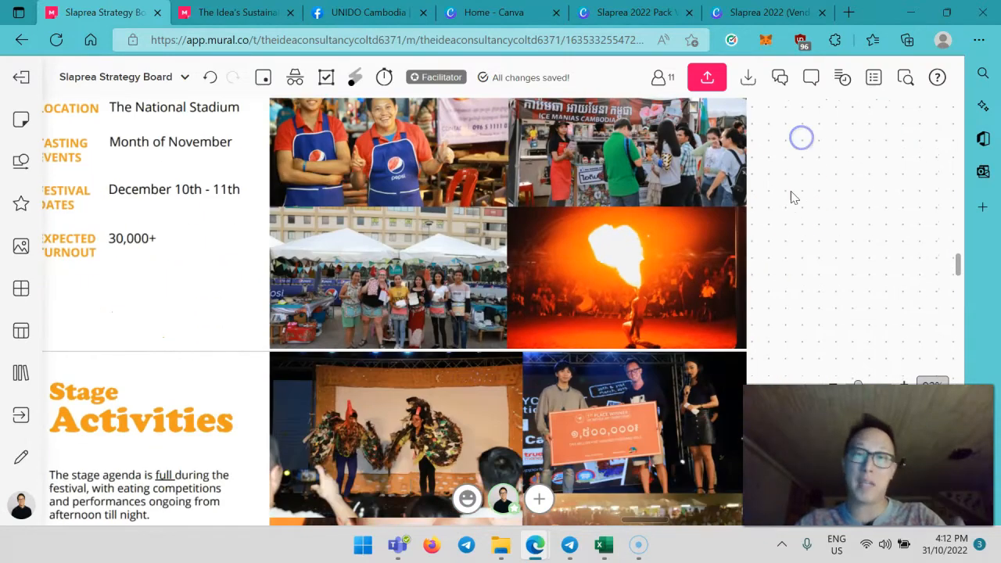
pyautogui.scroll(-3)
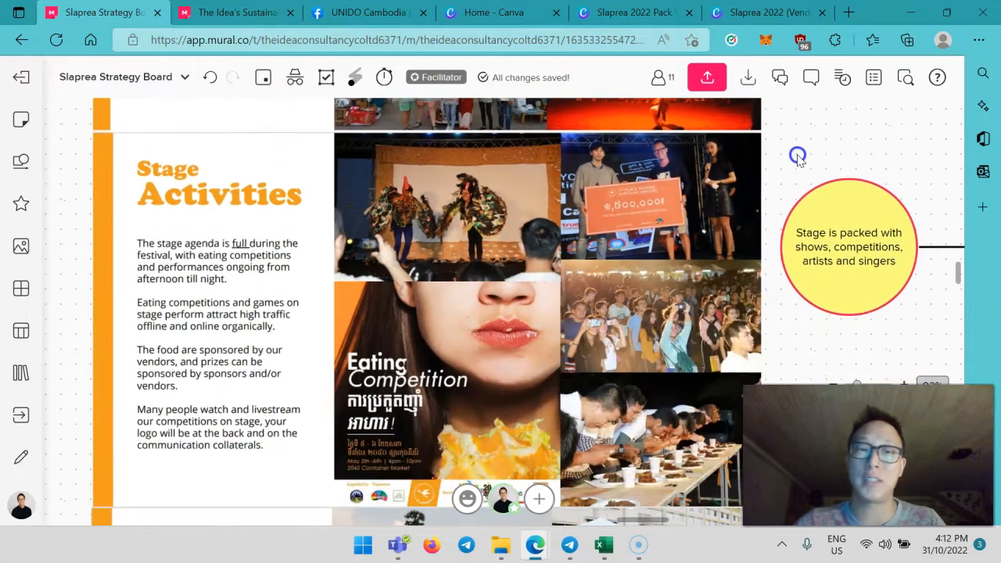
pyautogui.scroll(-3)
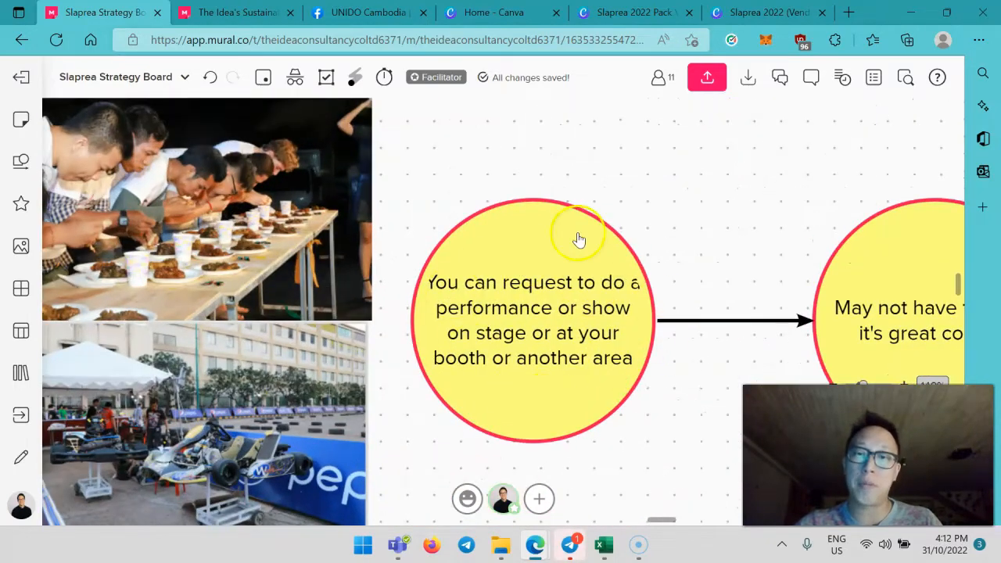
pyautogui.moveTo(587, 402)
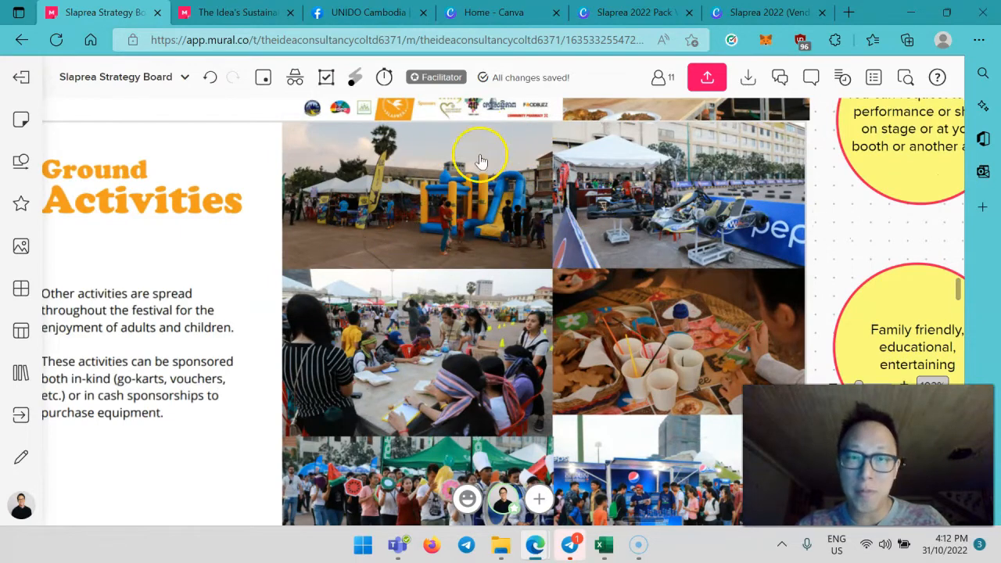
pyautogui.moveTo(836, 247)
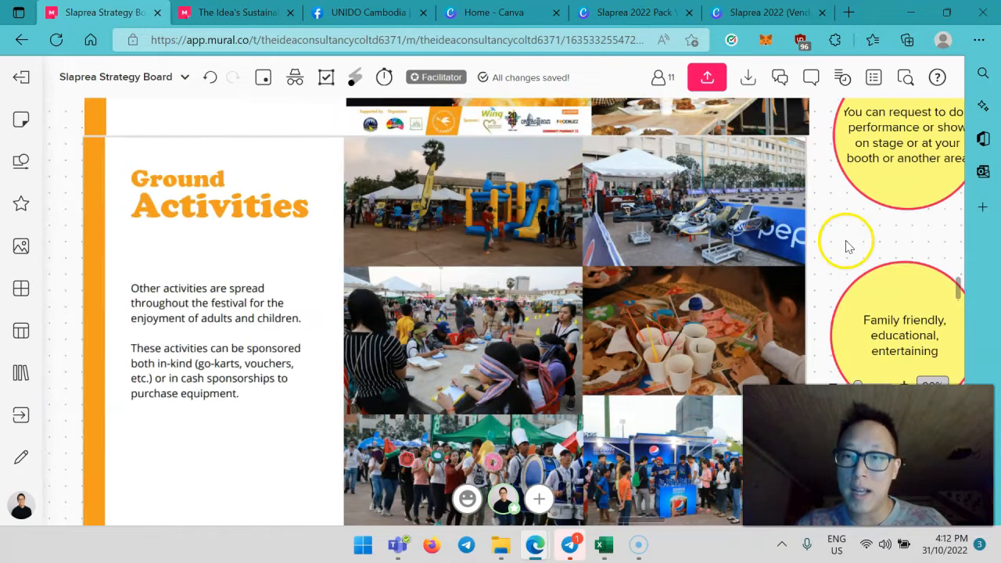
pyautogui.scroll(-3)
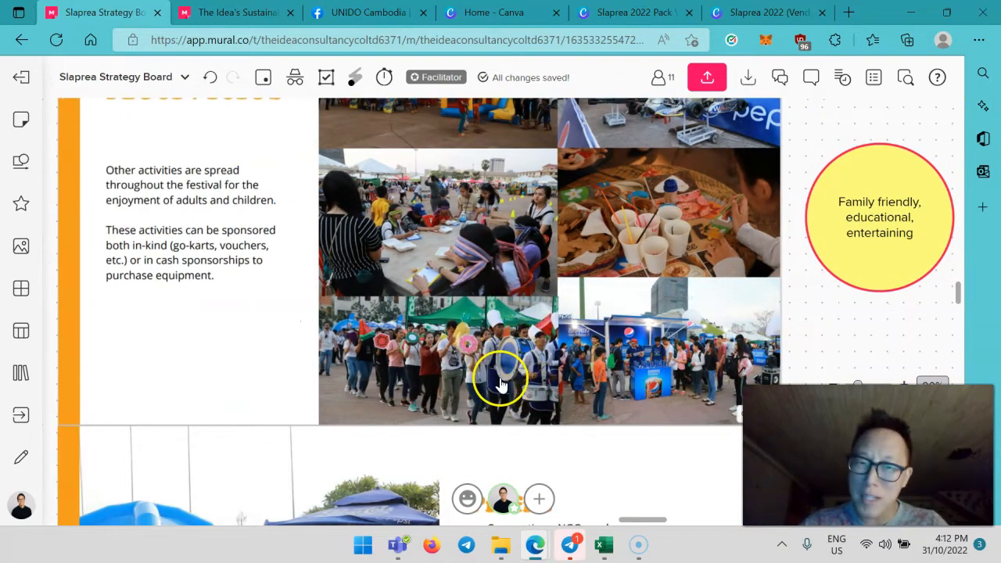
pyautogui.moveTo(488, 348)
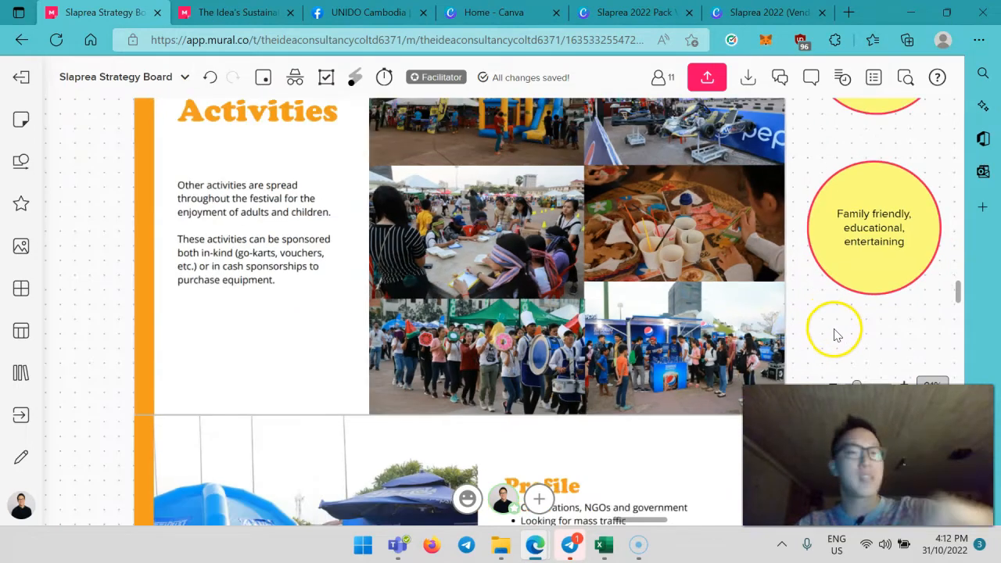
pyautogui.scroll(-3)
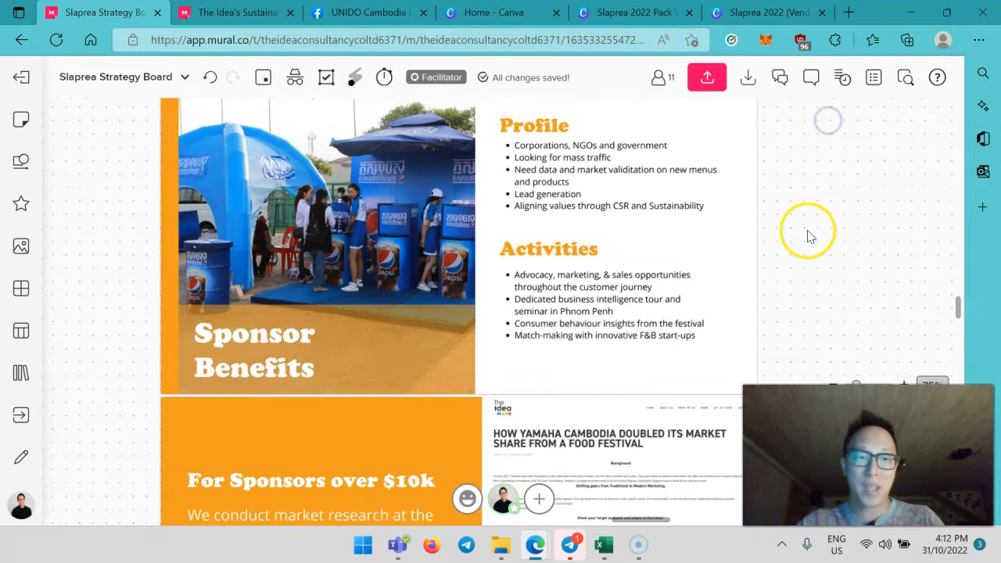
# Scroll past For Sponsors over $10k to the Research: Waste Management slide.
pyautogui.scroll(-3)
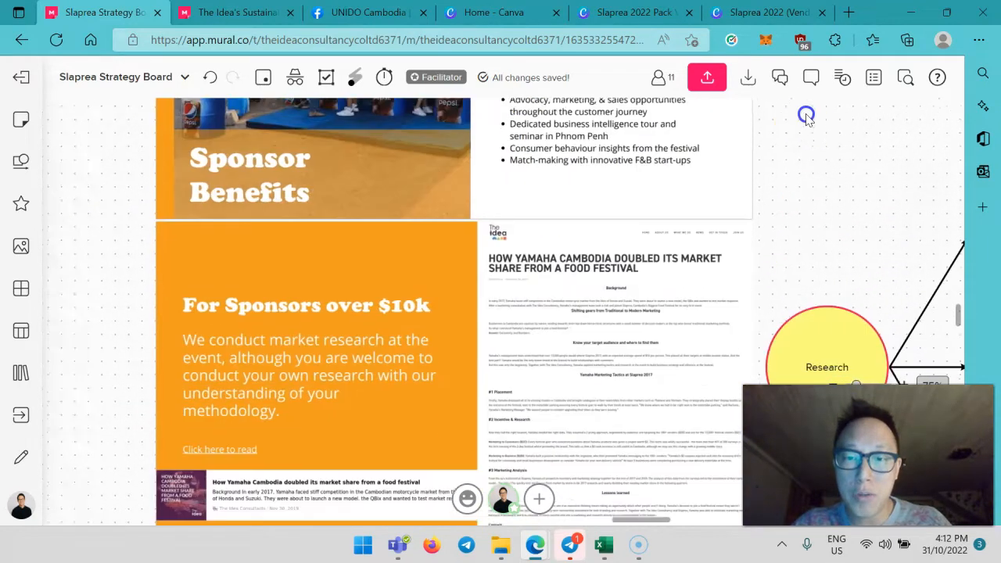
pyautogui.scroll(-3)
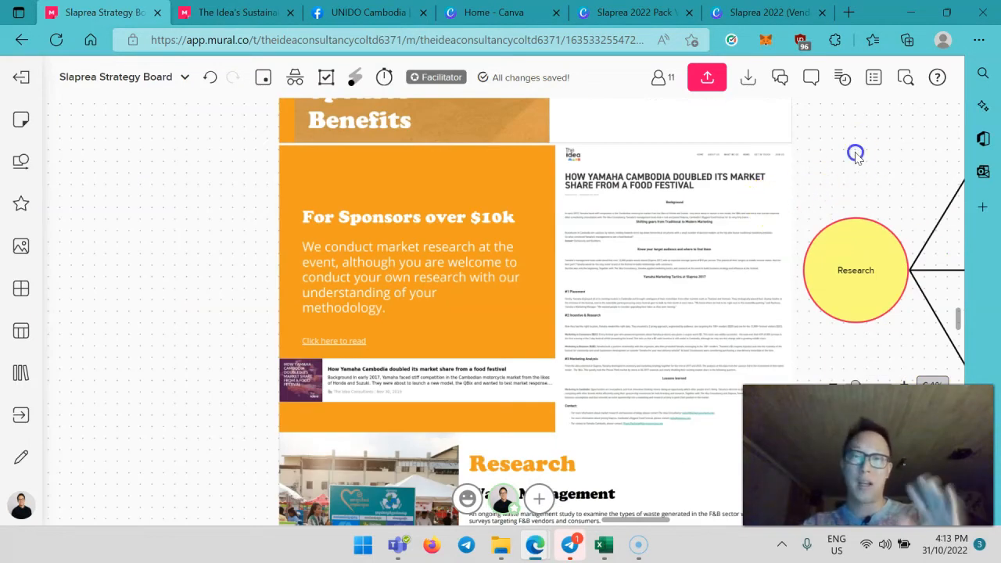
pyautogui.scroll(3)
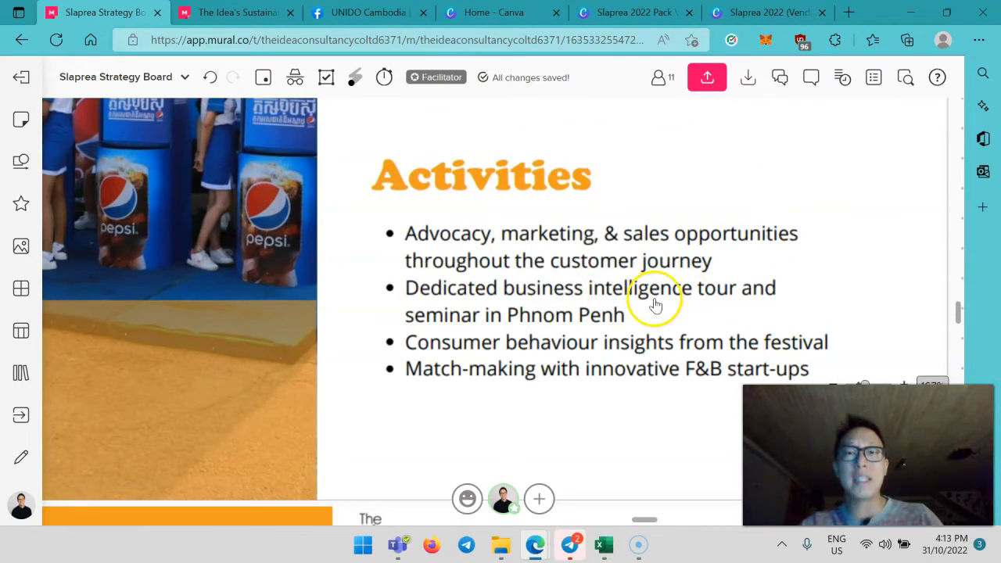
pyautogui.moveTo(696, 362)
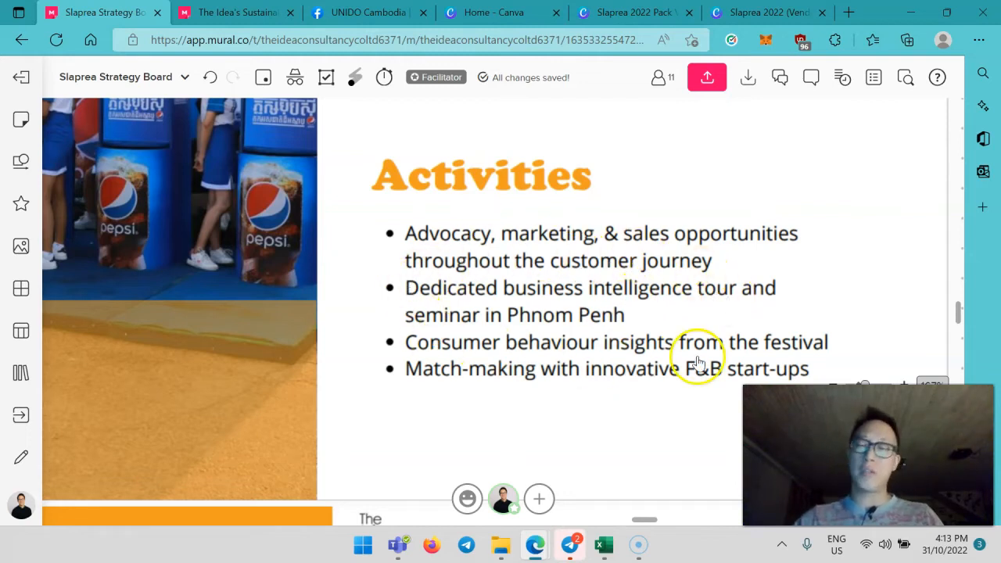
pyautogui.moveTo(912, 315)
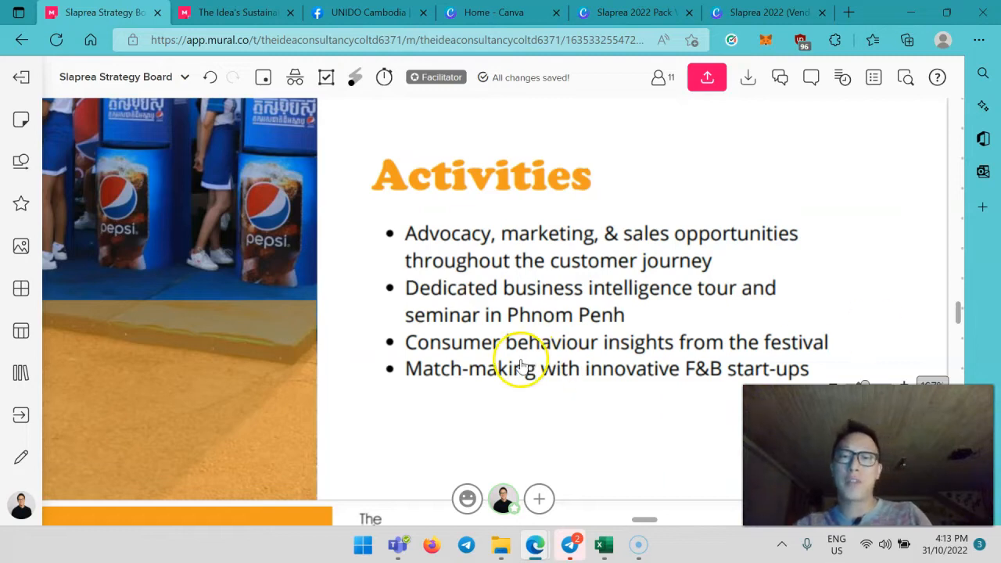
pyautogui.moveTo(852, 318)
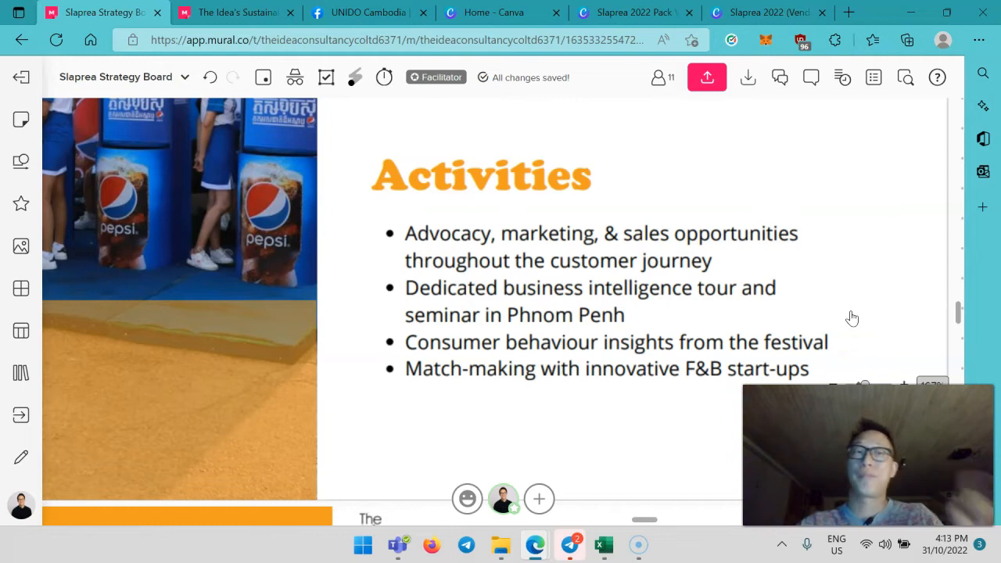
pyautogui.scroll(3)
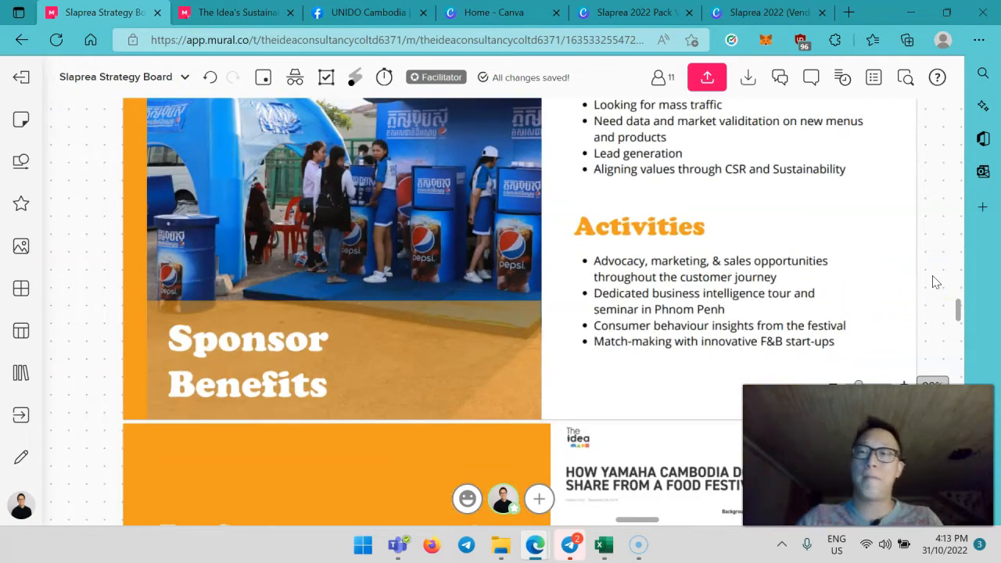
pyautogui.scroll(-3)
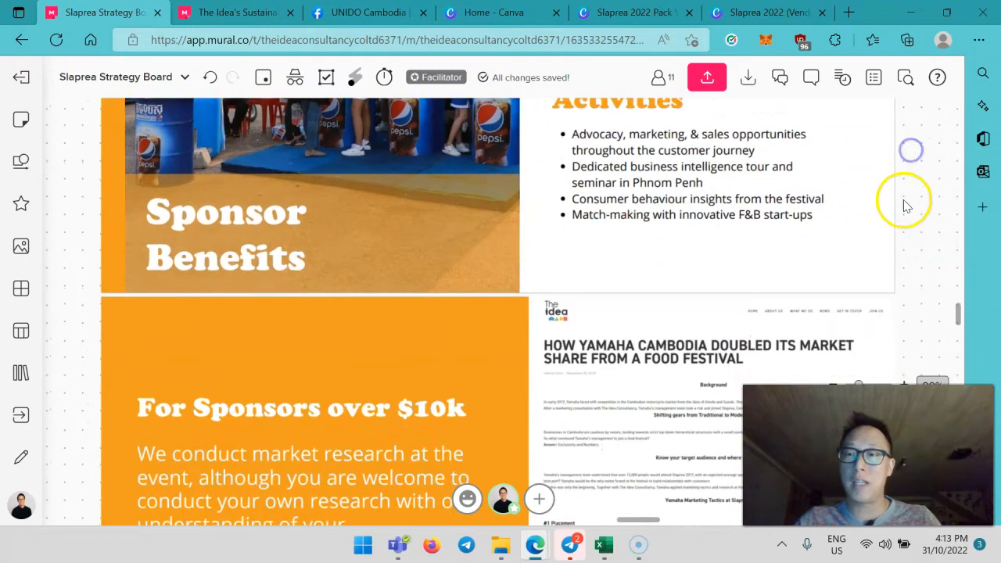
pyautogui.scroll(-3)
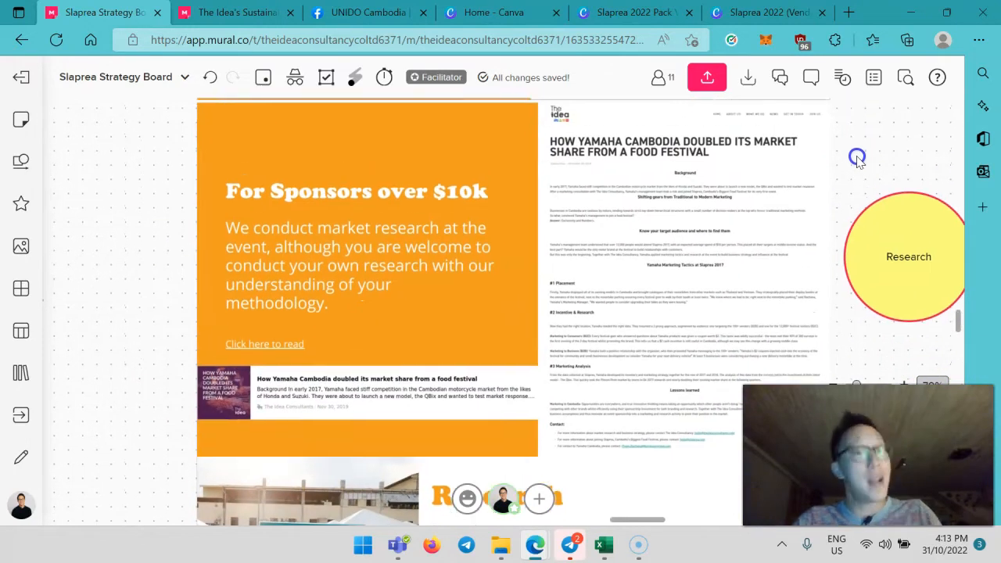
pyautogui.scroll(-3)
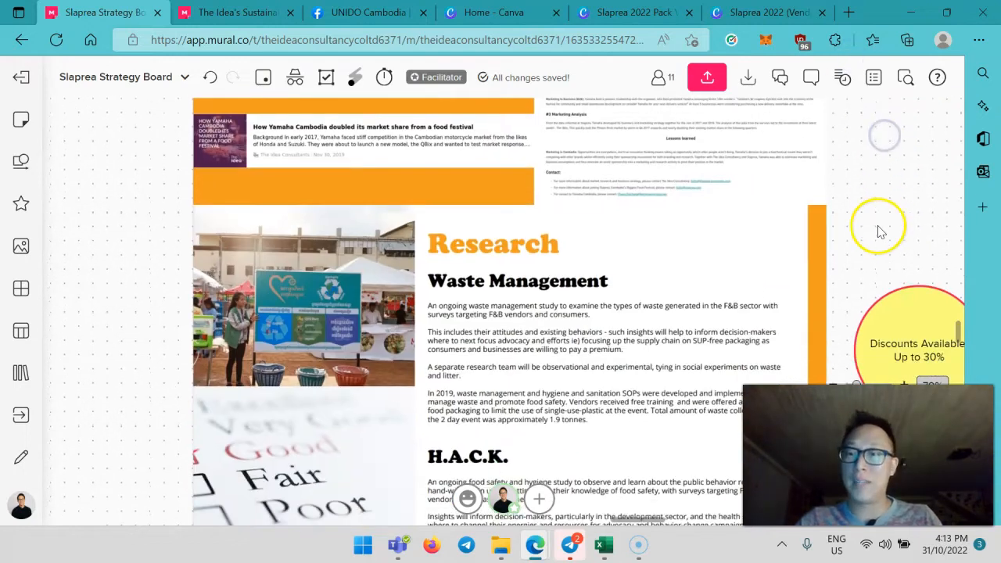
# Scroll past the truck image to the Waste Management and Food Safety Campaign slides.
pyautogui.scroll(-3)
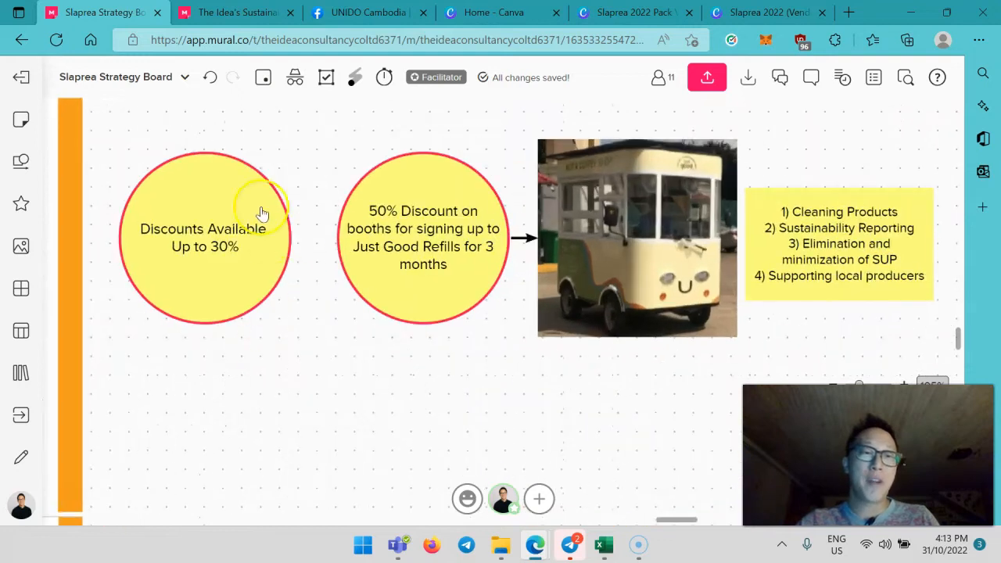
pyautogui.moveTo(266, 349)
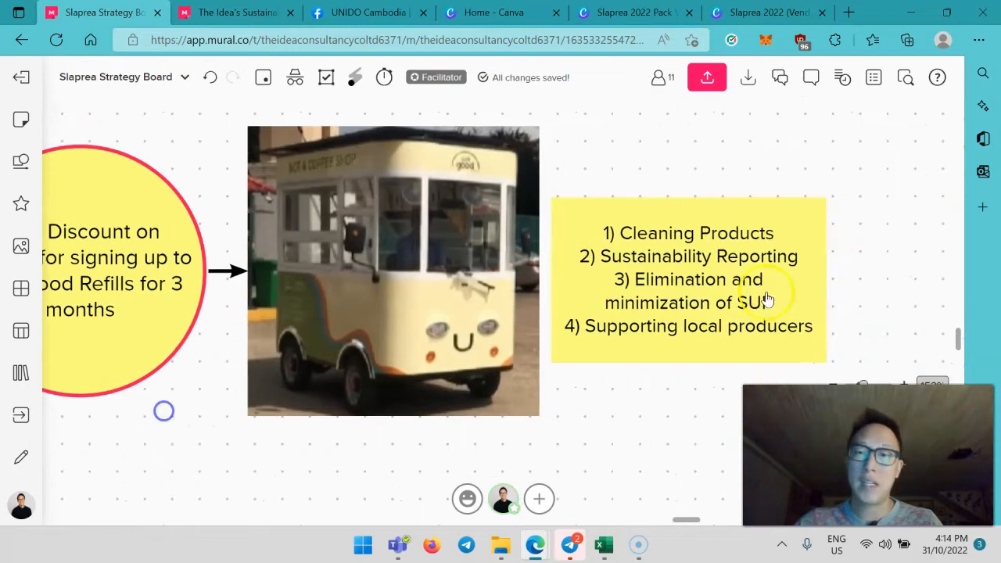
pyautogui.moveTo(778, 249)
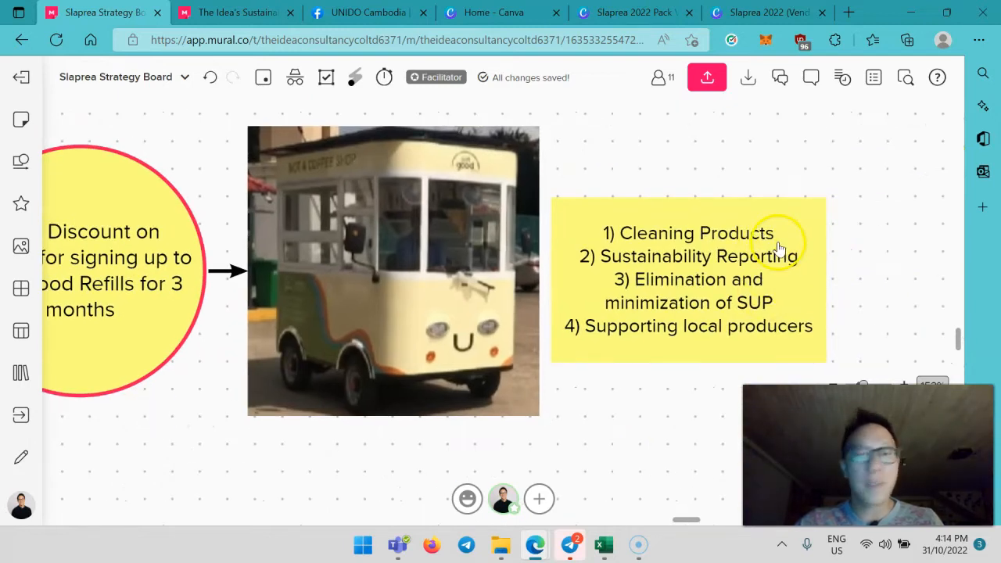
pyautogui.moveTo(797, 244)
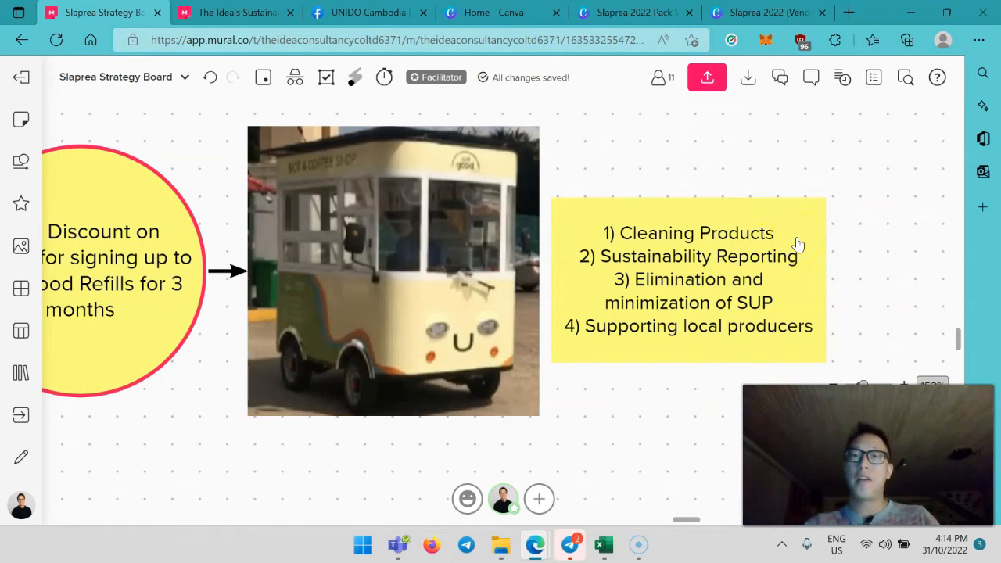
pyautogui.moveTo(680, 250)
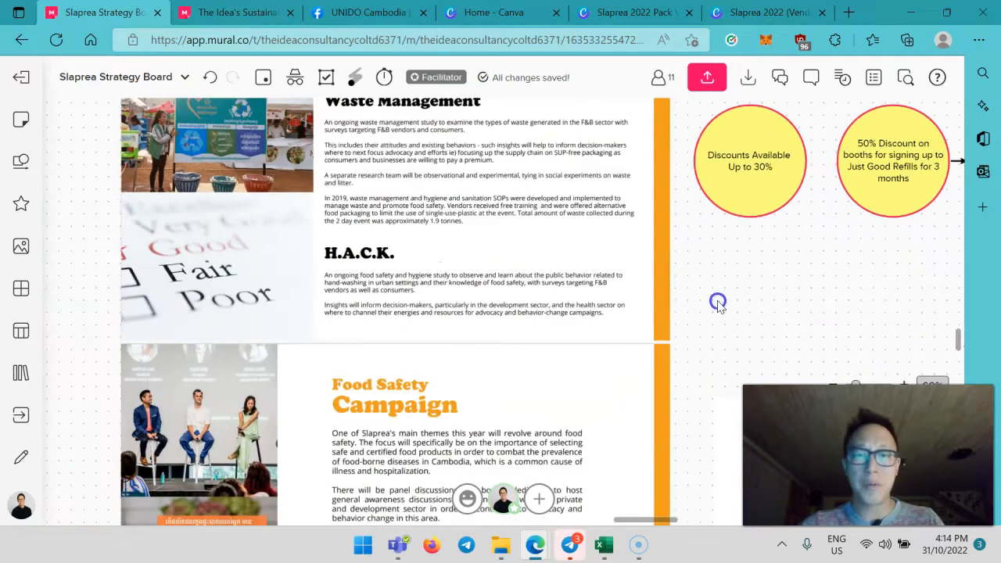
# Scroll through Sponsor Activities to the Media slide beside 'A lot of people.'.
pyautogui.scroll(-3)
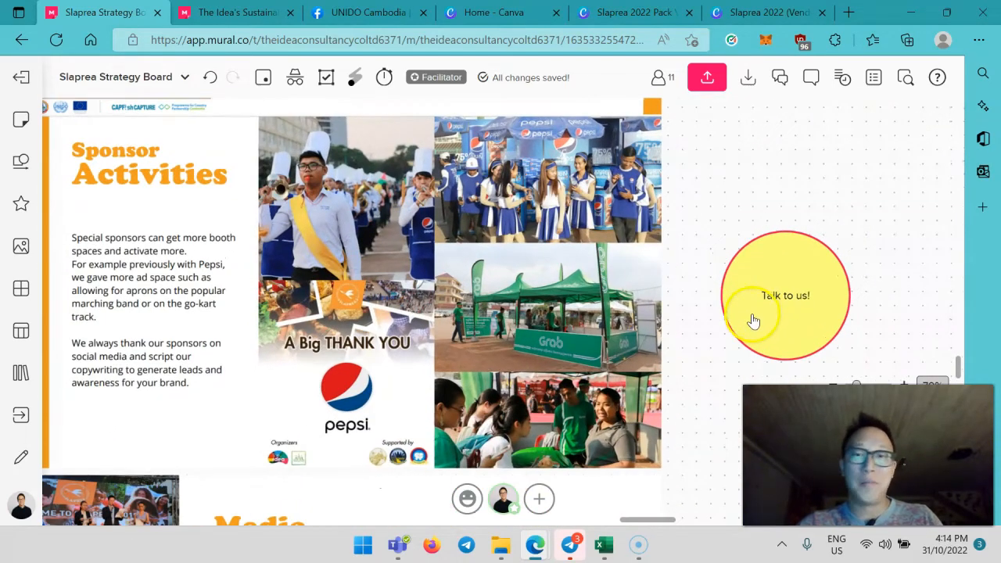
pyautogui.scroll(-3)
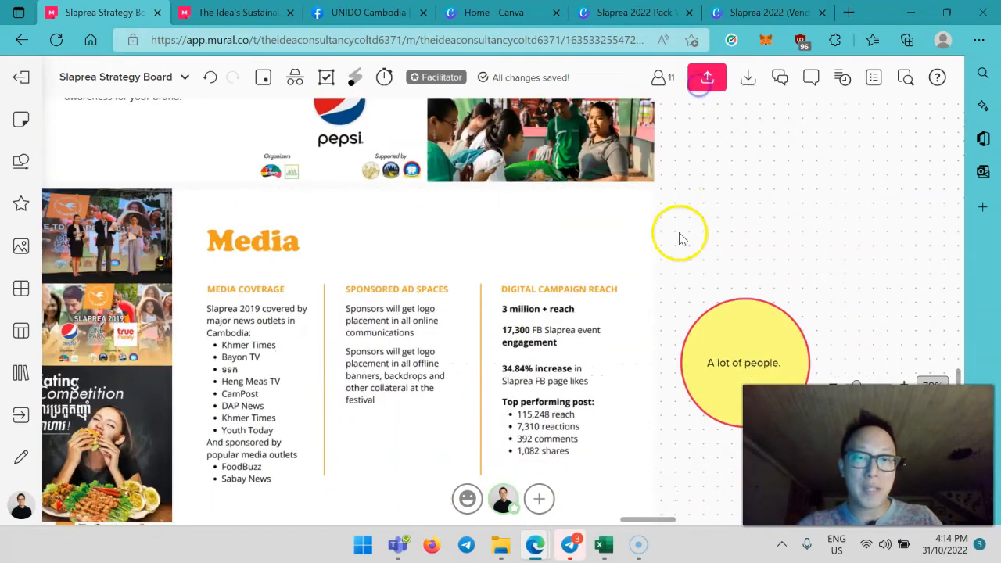
pyautogui.scroll(-3)
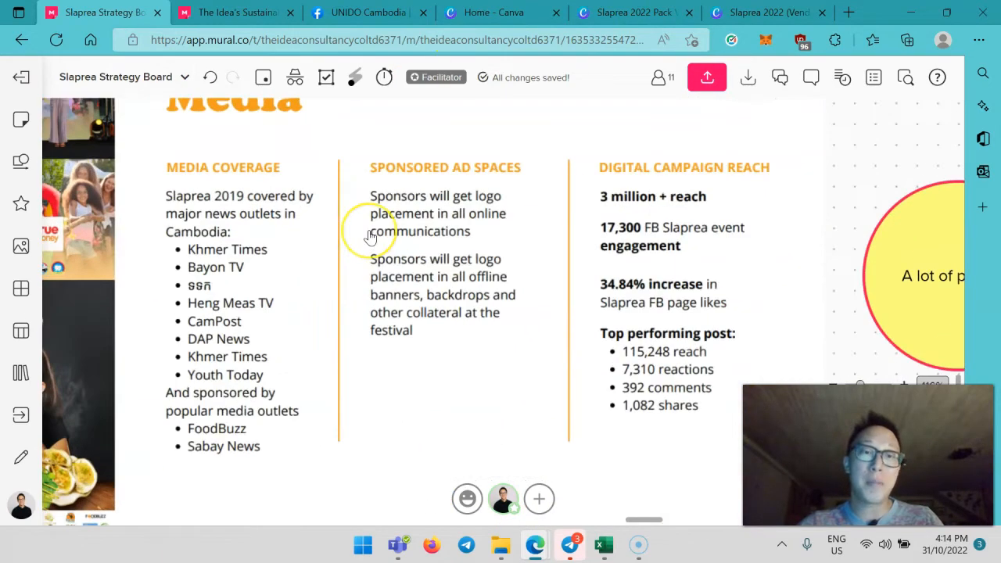
pyautogui.moveTo(265, 254)
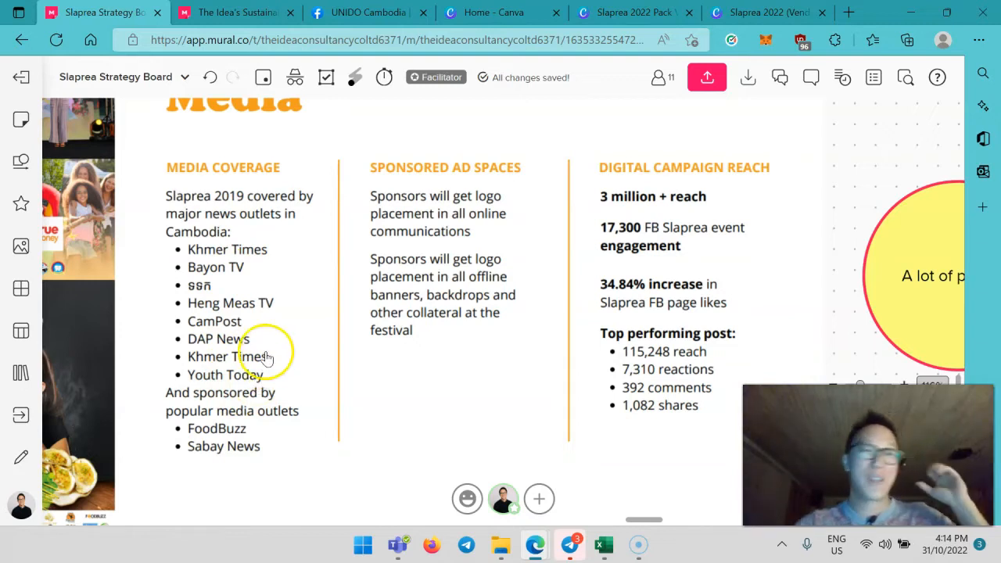
pyautogui.moveTo(317, 328)
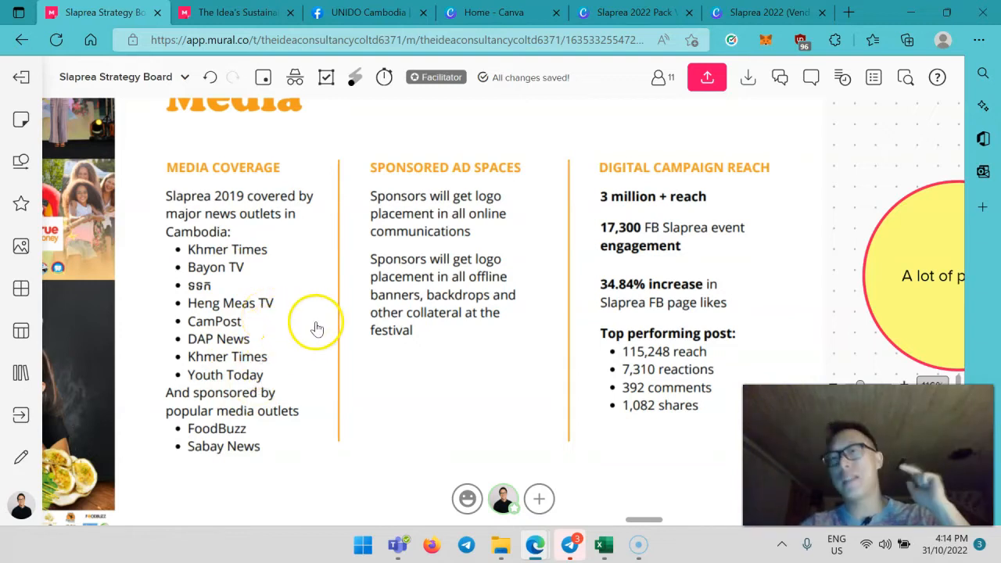
pyautogui.moveTo(477, 369)
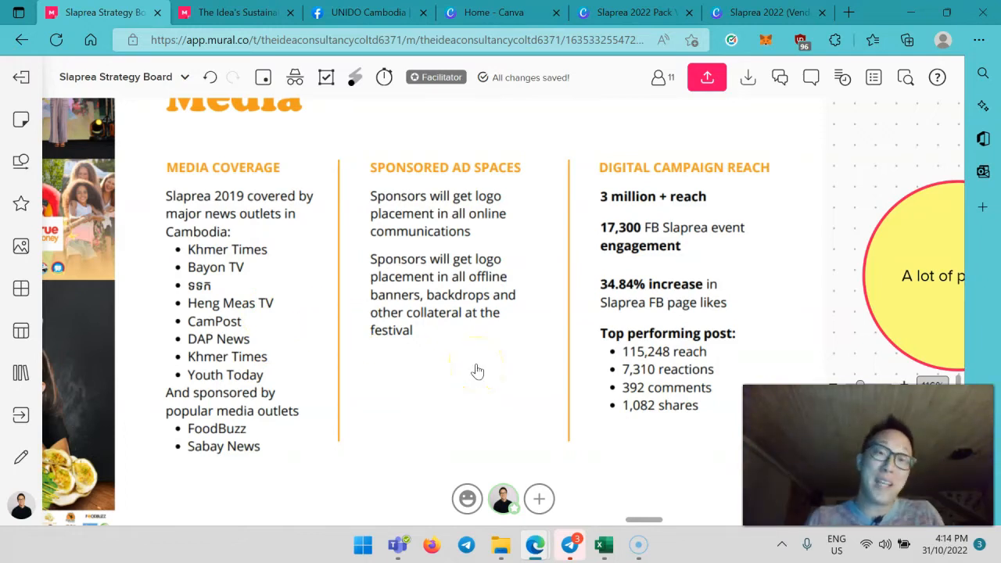
pyautogui.scroll(-3)
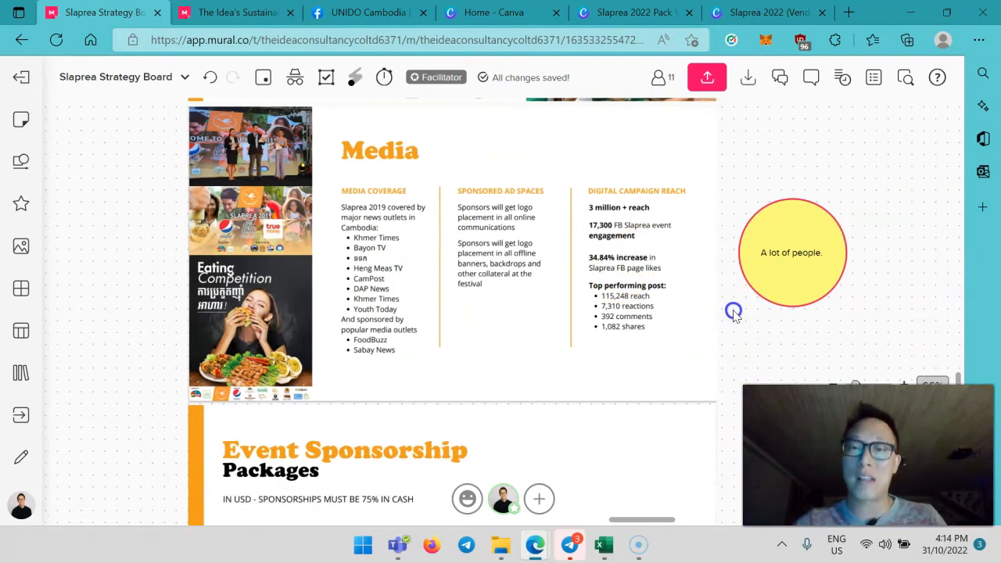
# Scroll past Event Sponsorship Packages and its circles down to Programme Sponsorship.
pyautogui.scroll(-3)
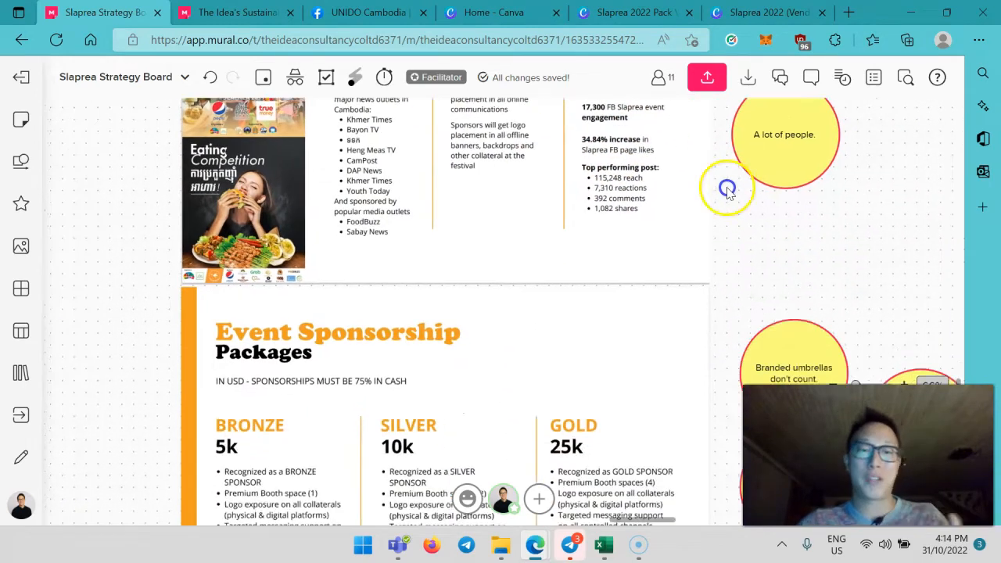
pyautogui.scroll(-3)
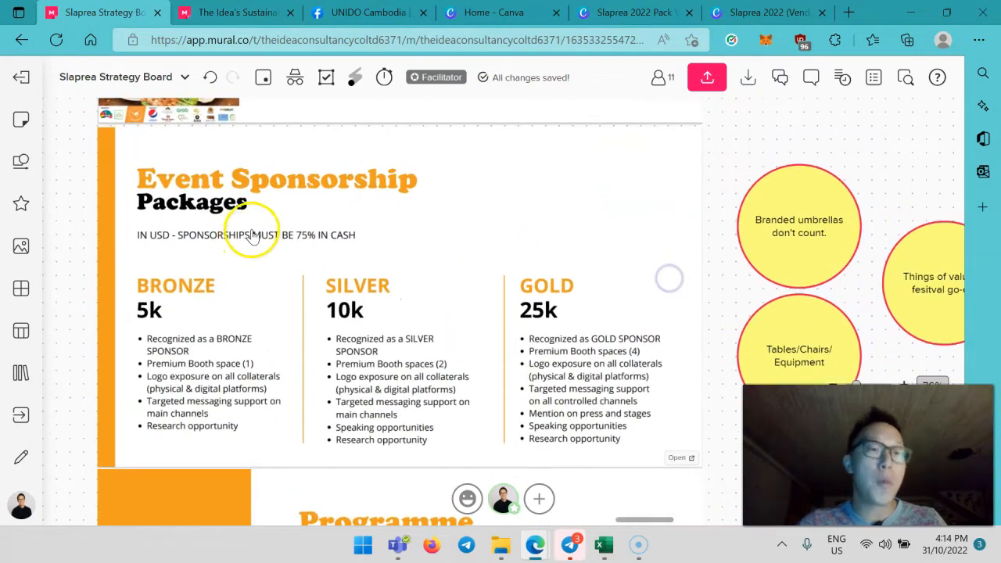
pyautogui.moveTo(631, 320)
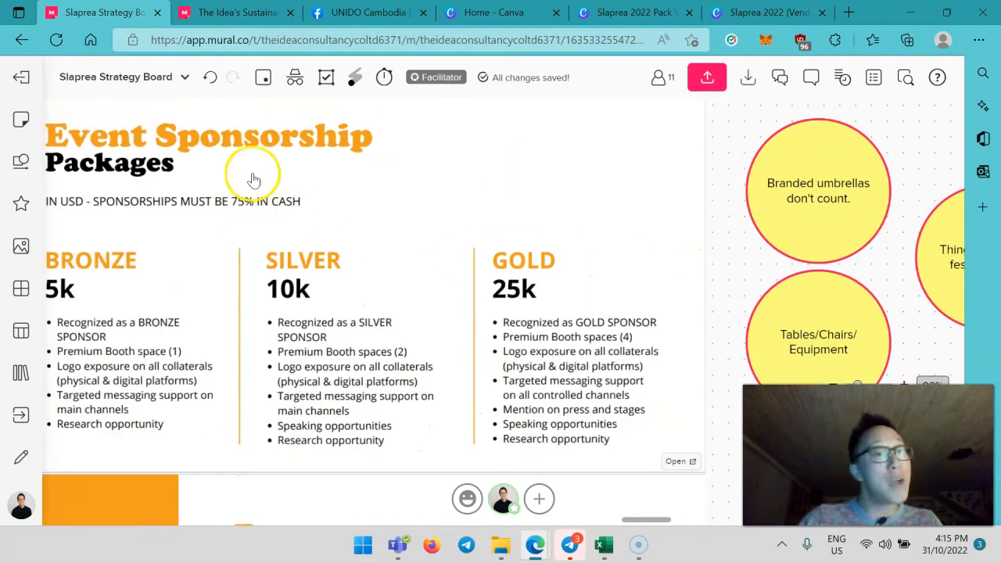
pyautogui.moveTo(338, 173)
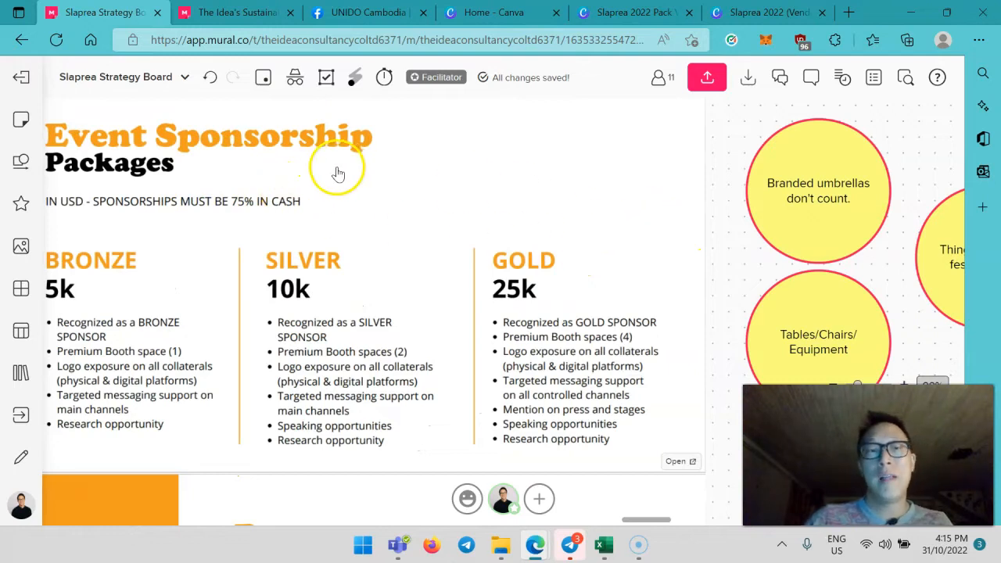
pyautogui.moveTo(389, 273)
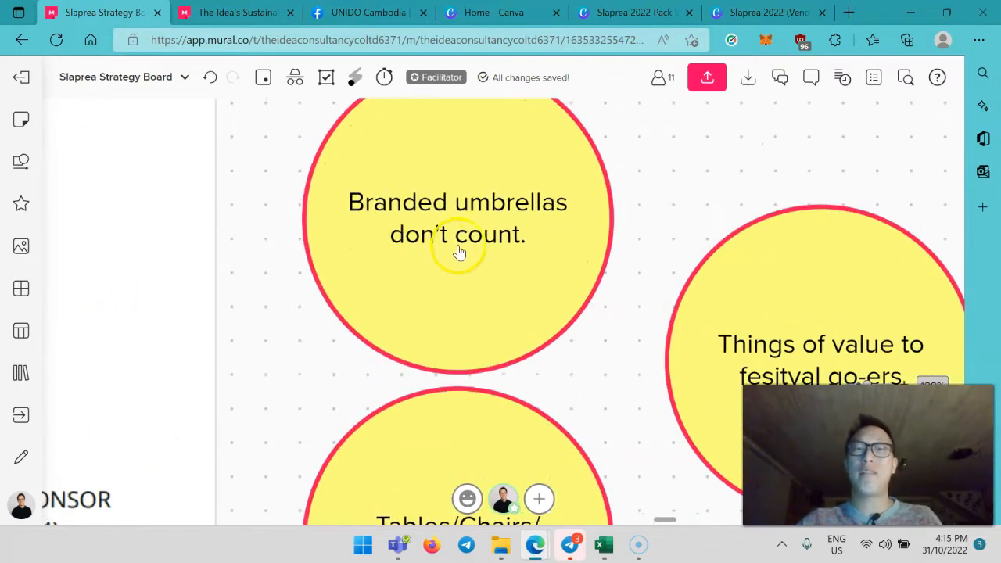
pyautogui.moveTo(534, 218)
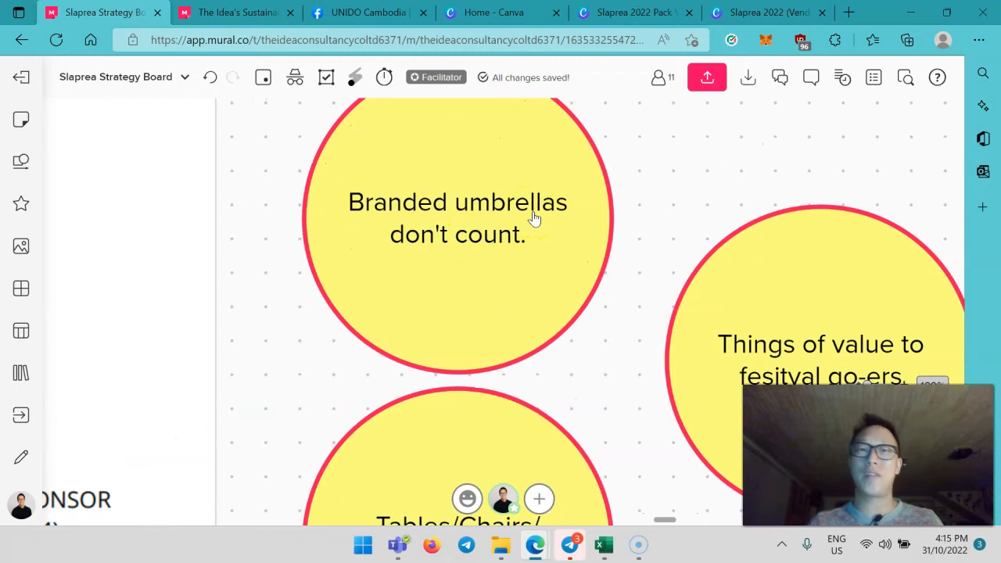
pyautogui.moveTo(622, 367)
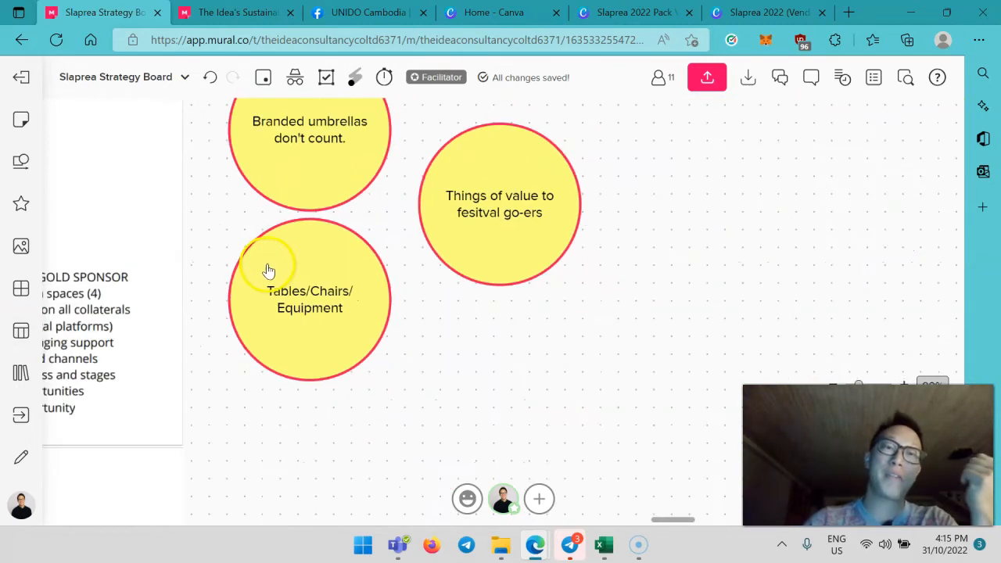
pyautogui.scroll(-3)
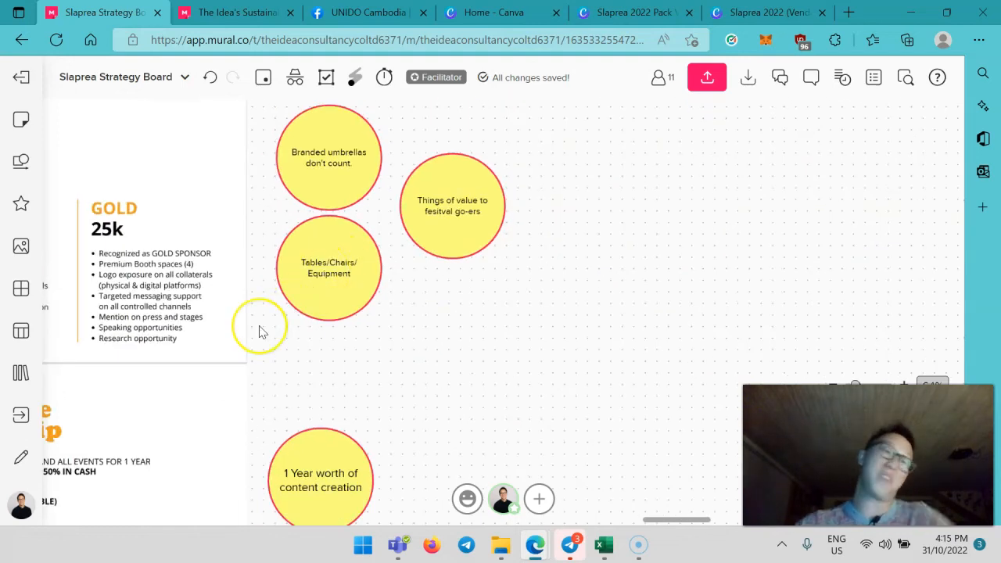
pyautogui.moveTo(305, 383)
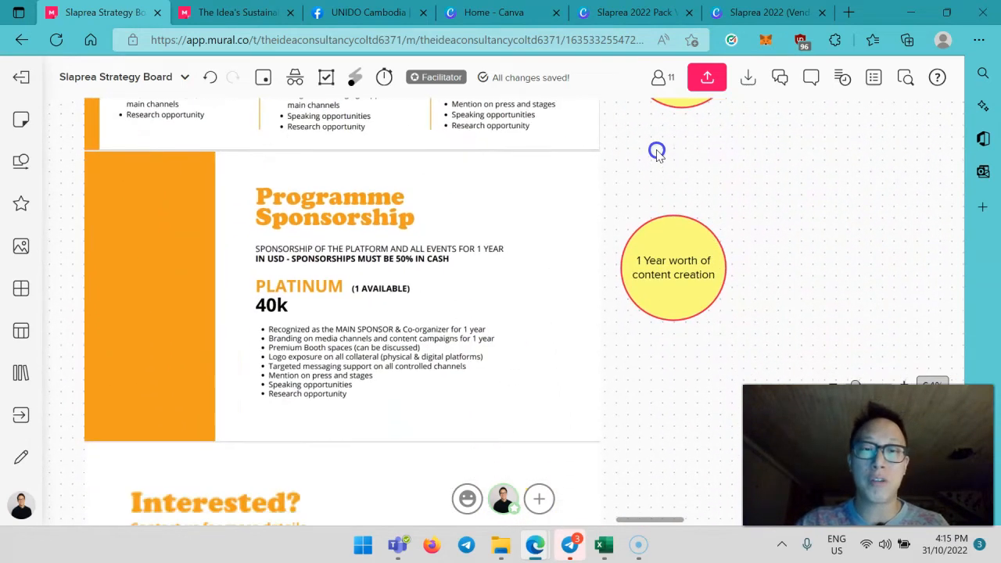
pyautogui.scroll(-3)
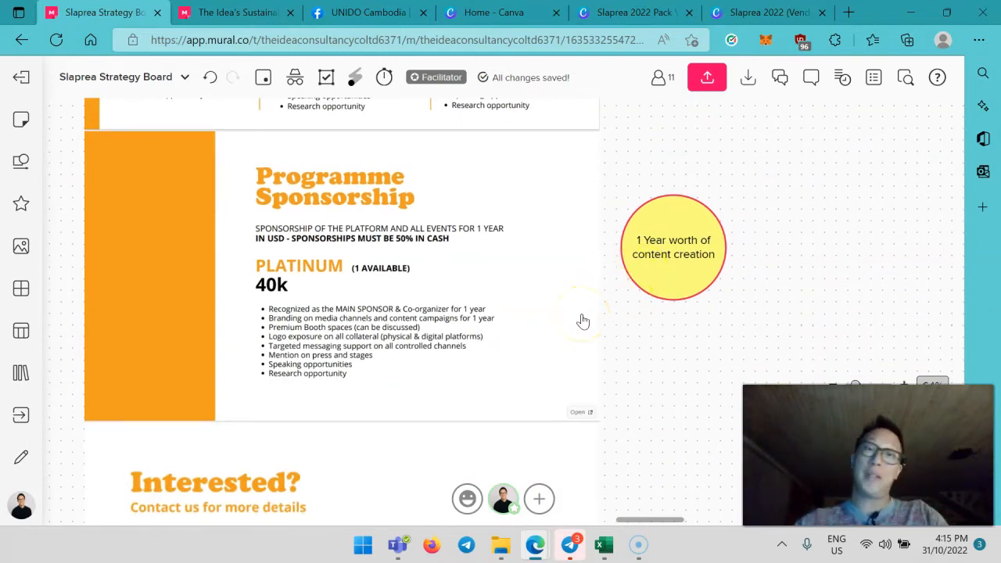
pyautogui.scroll(-3)
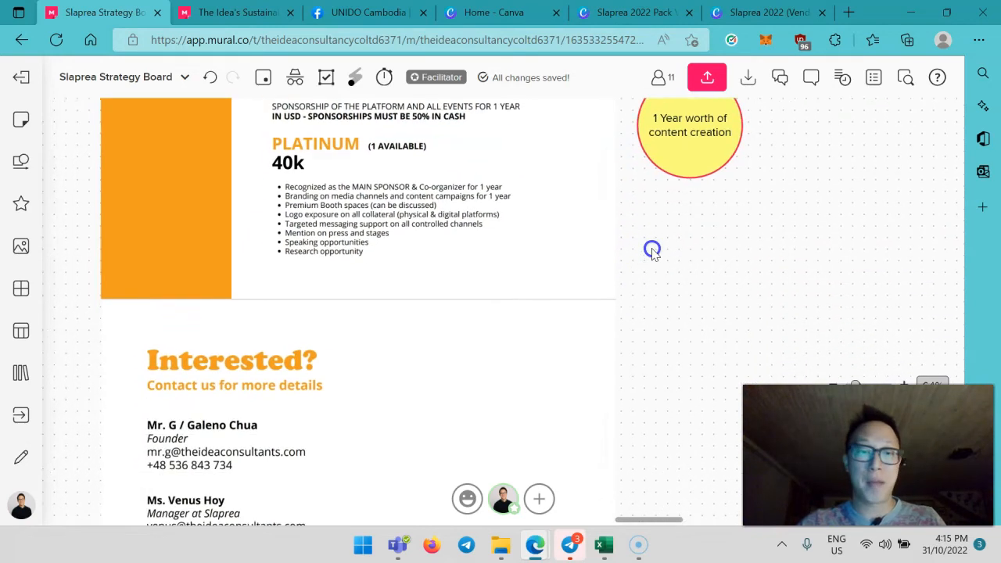
pyautogui.scroll(-3)
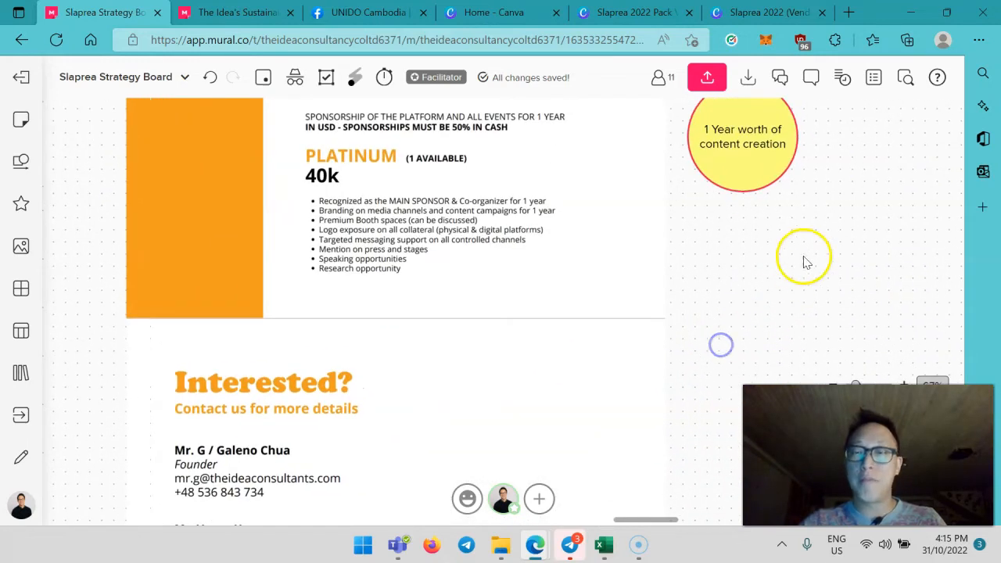
pyautogui.scroll(3)
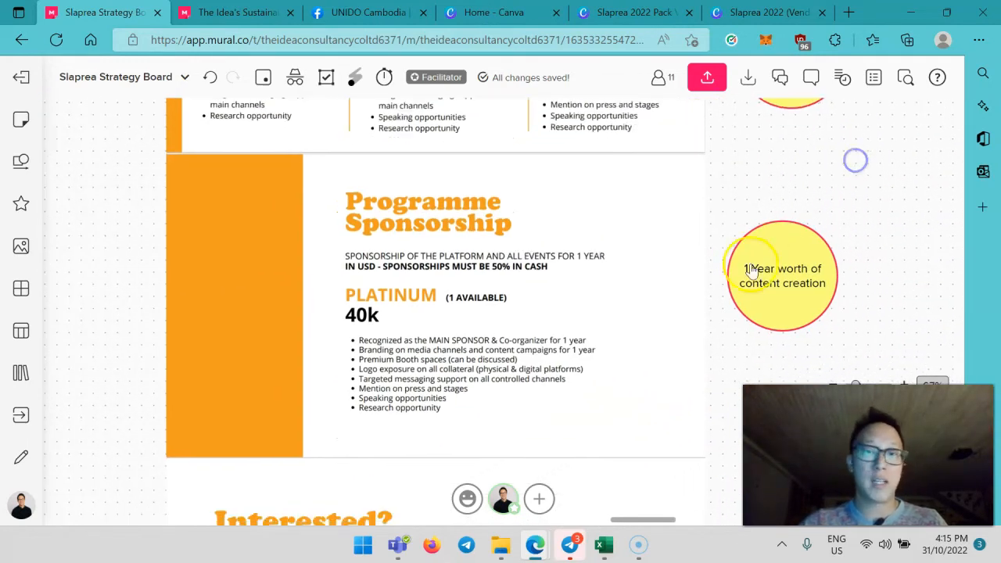